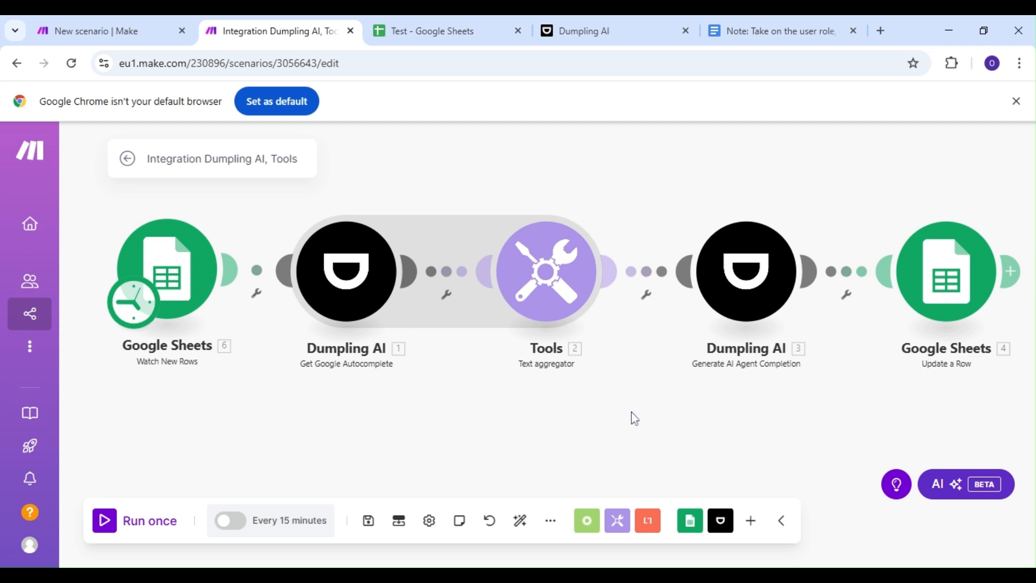
mouse_move(611, 407)
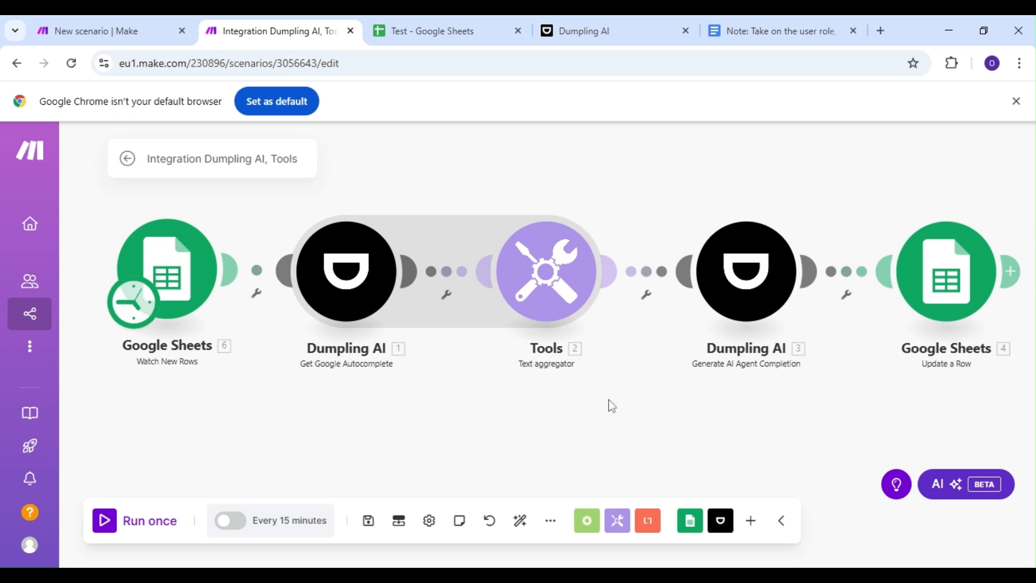
mouse_move(429, 423)
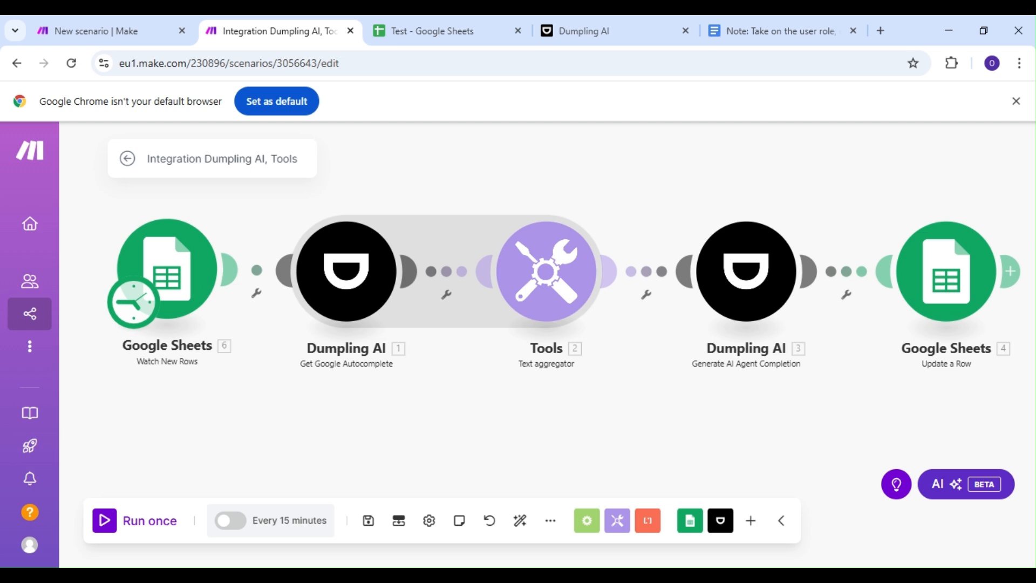
mouse_move(506, 399)
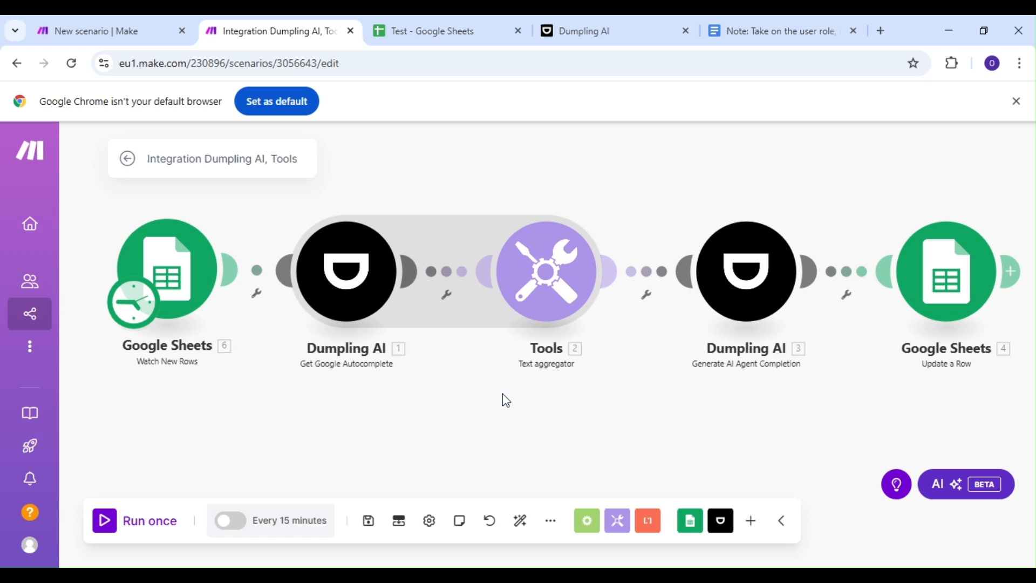
mouse_move(479, 403)
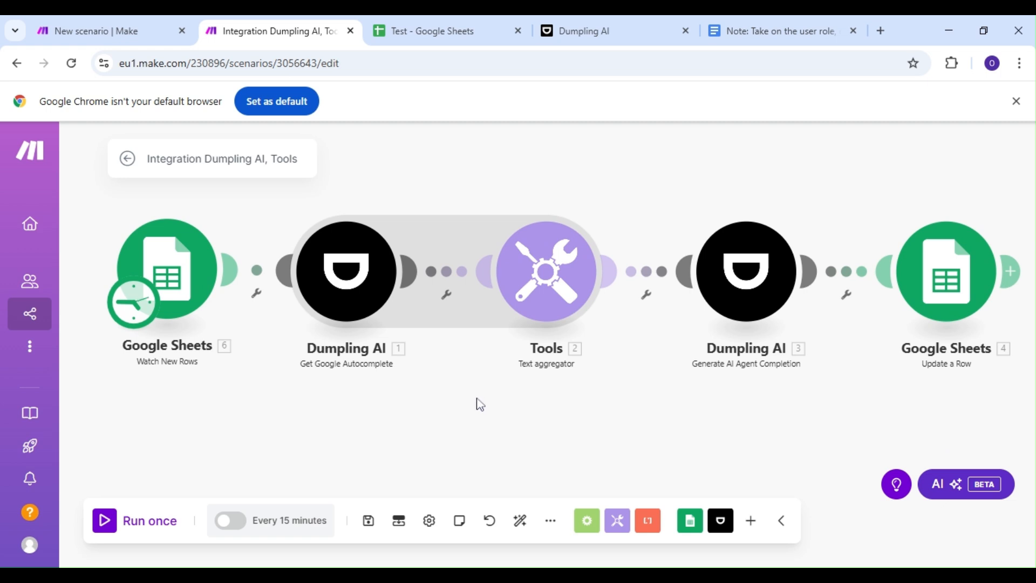
mouse_move(497, 397)
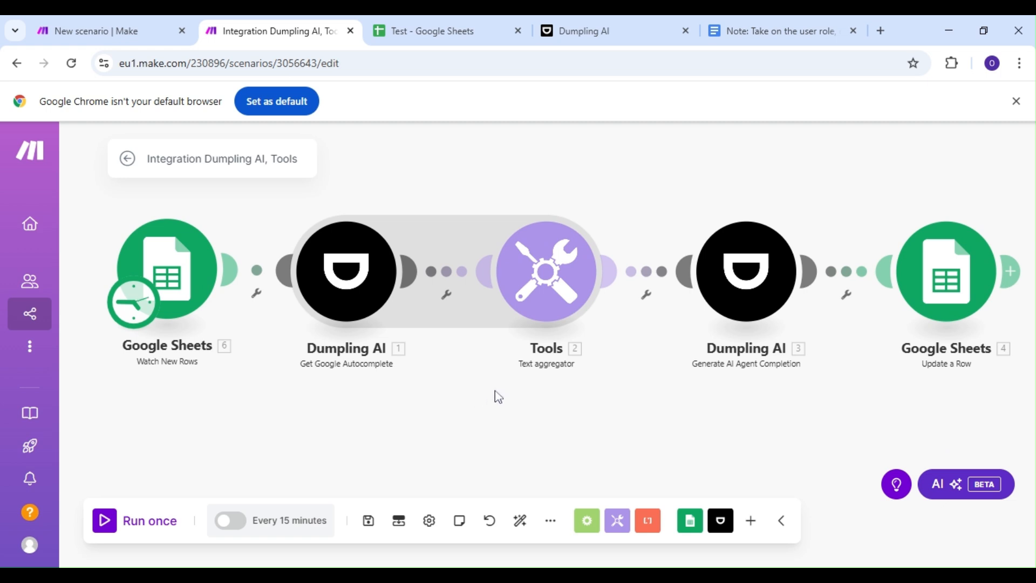
mouse_move(92, 30)
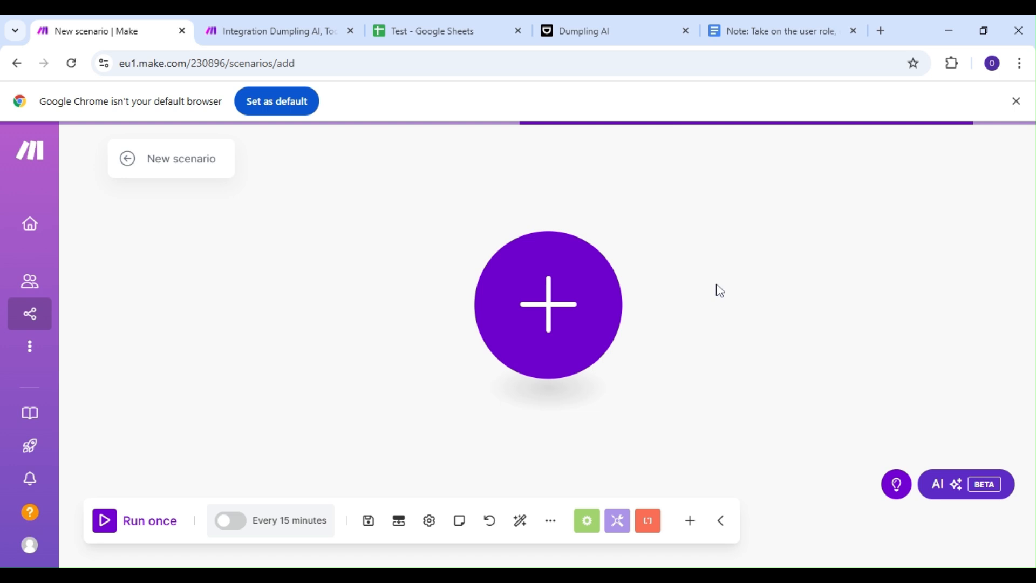
Add a Google Sheets Watch New Rows trigger on Test, Sheet7, starting from all rows.
click(548, 304)
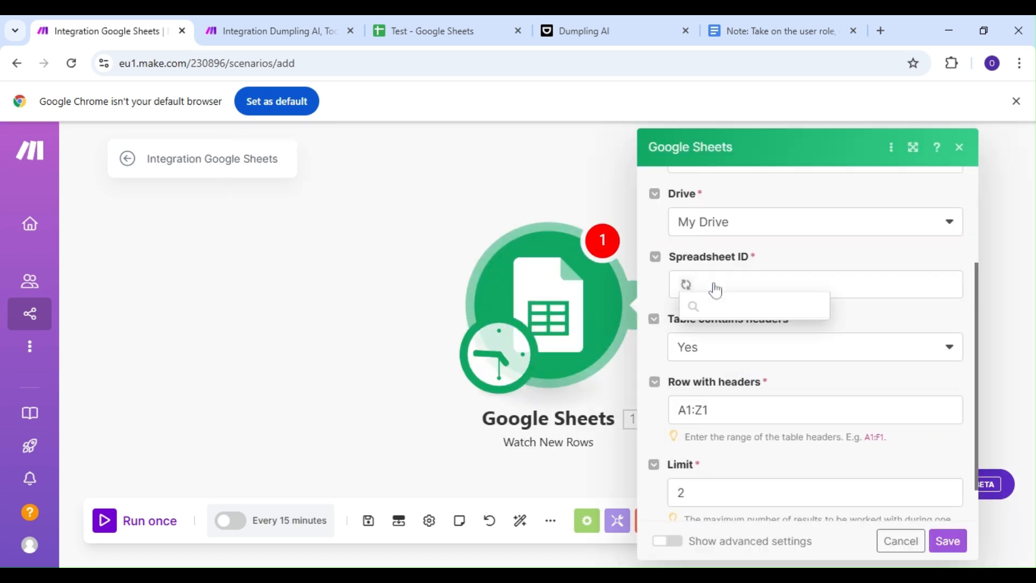
mouse_move(718, 296)
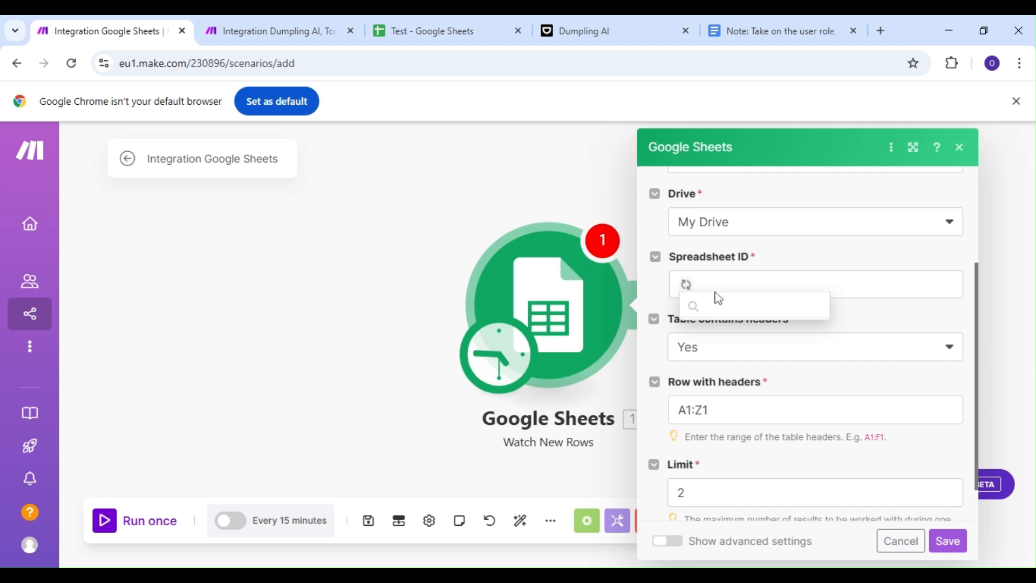
click(753, 305)
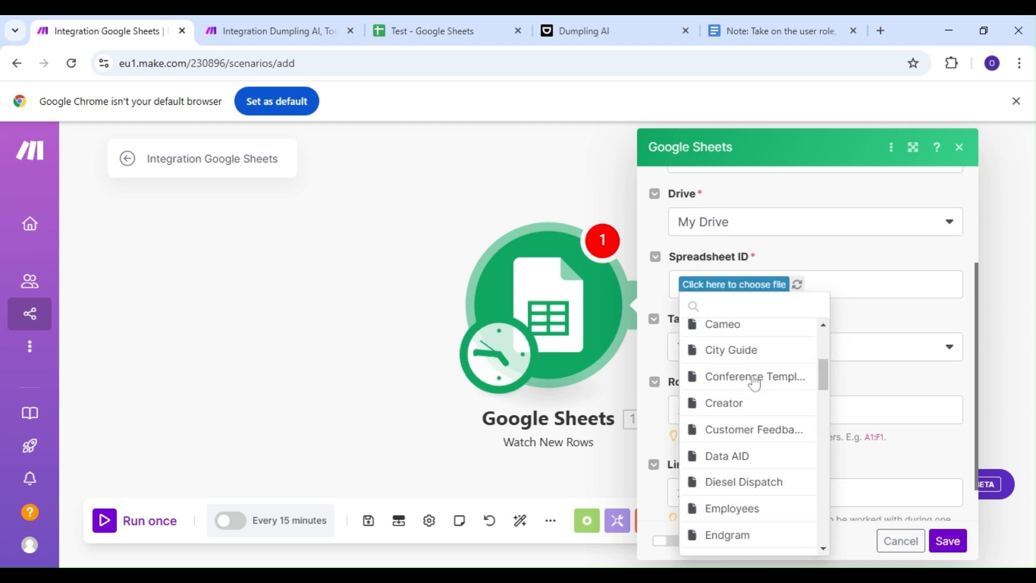
scroll(down, 3)
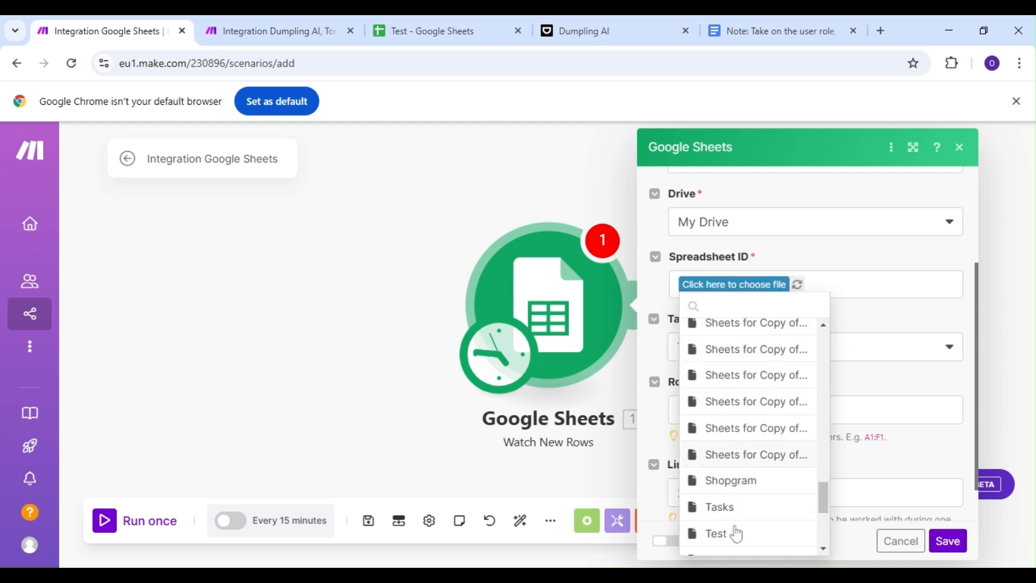
click(715, 533)
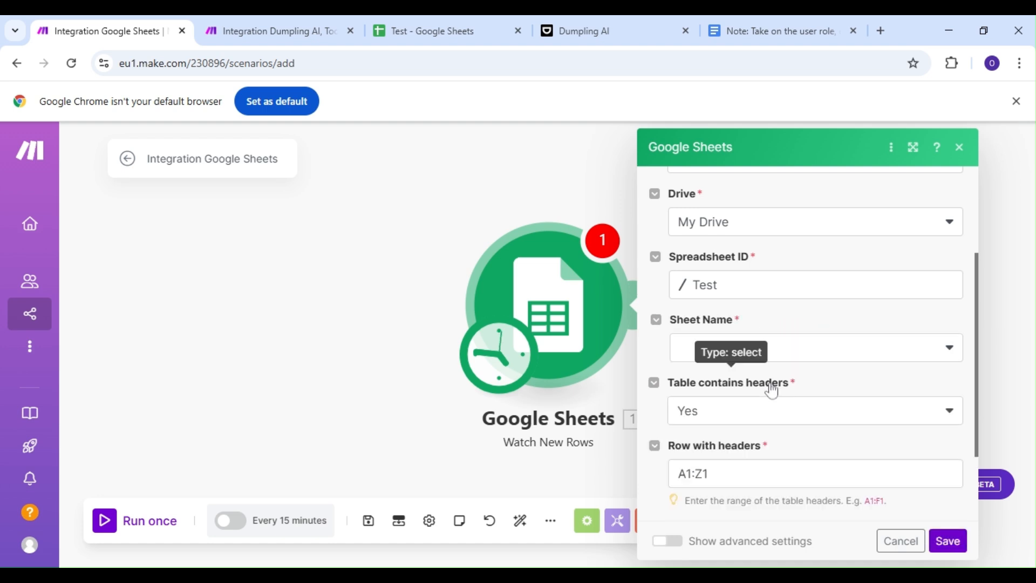
click(813, 347)
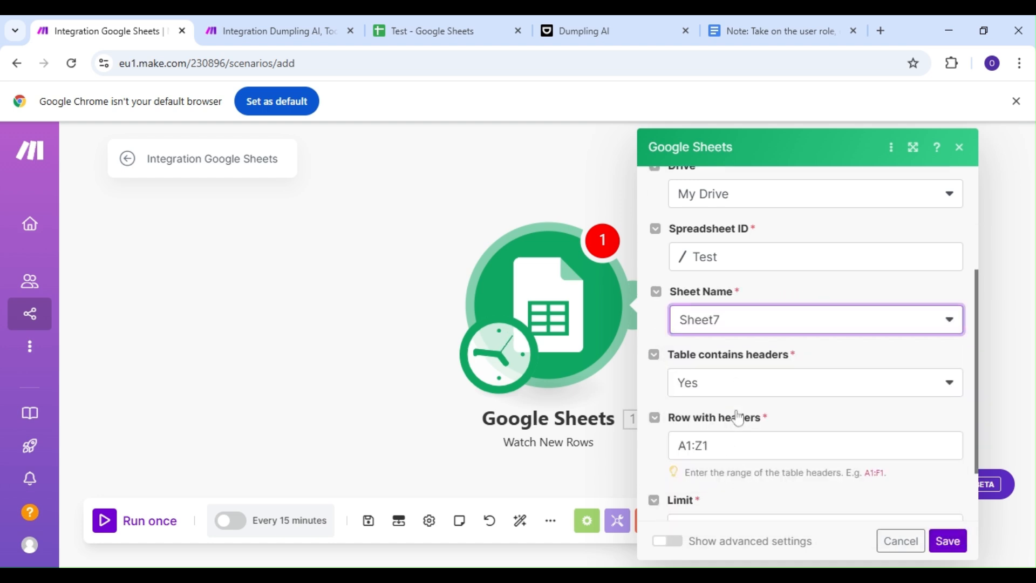
click(946, 541)
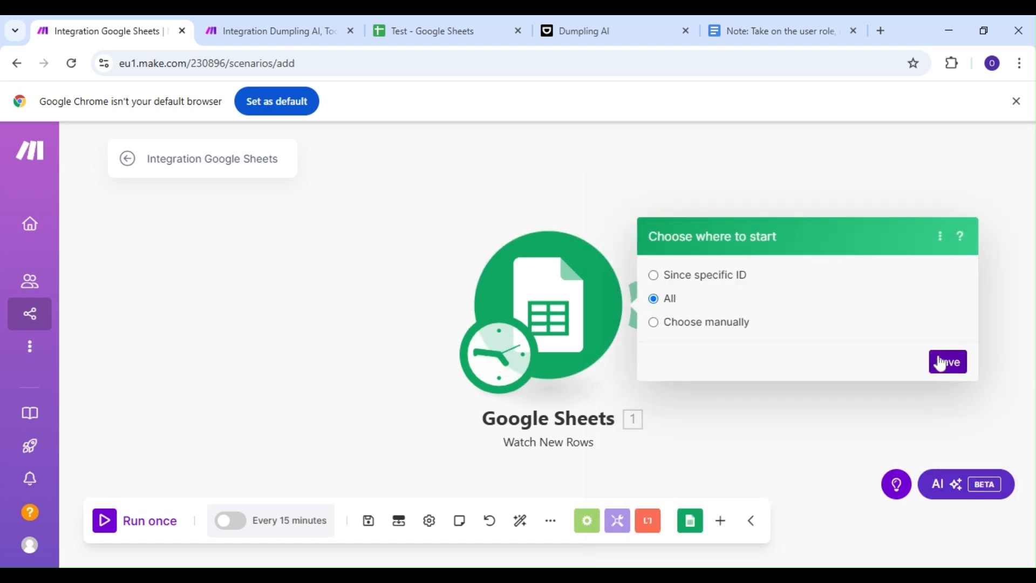
click(947, 361)
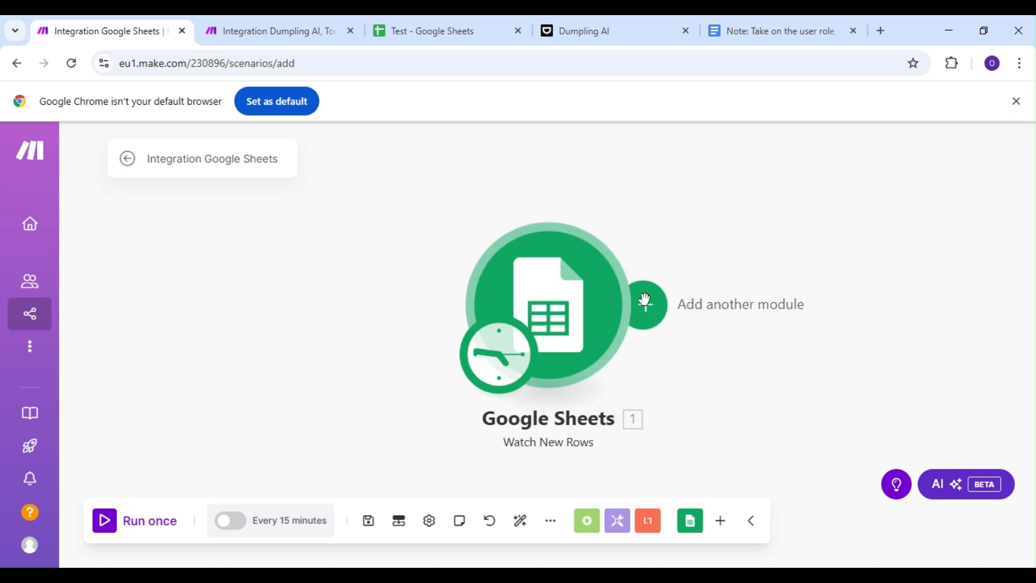
Add Dumpling AI Get Google Autocomplete querying Keyword Suggestions (A), country US, language en.
click(645, 304)
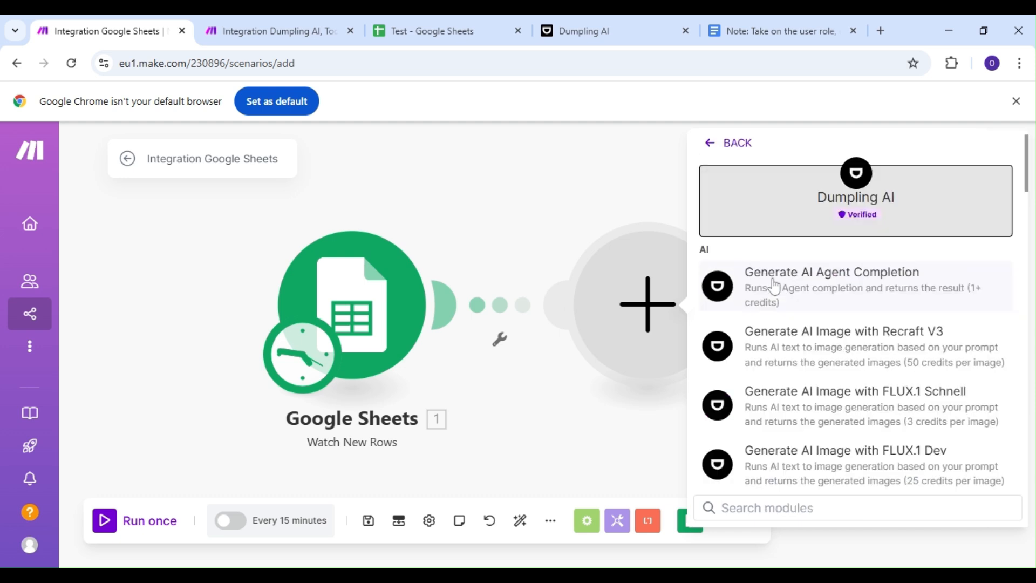
scroll(down, 3)
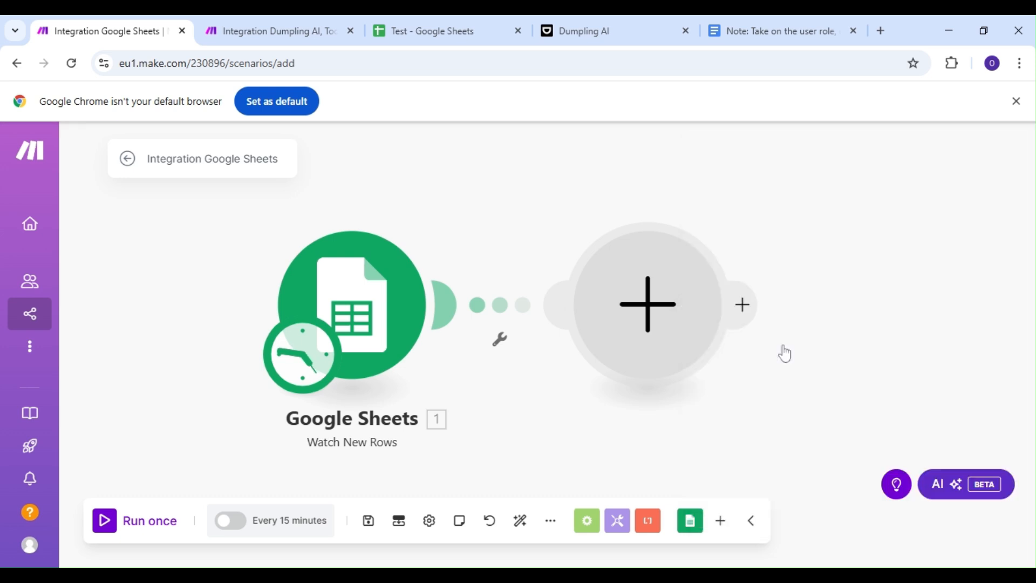
click(646, 304)
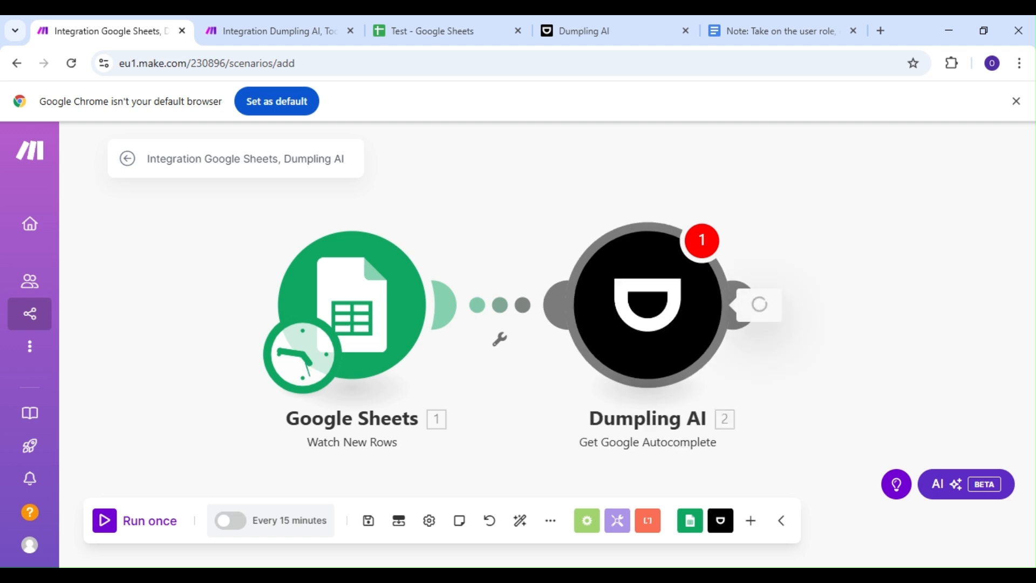
click(647, 304)
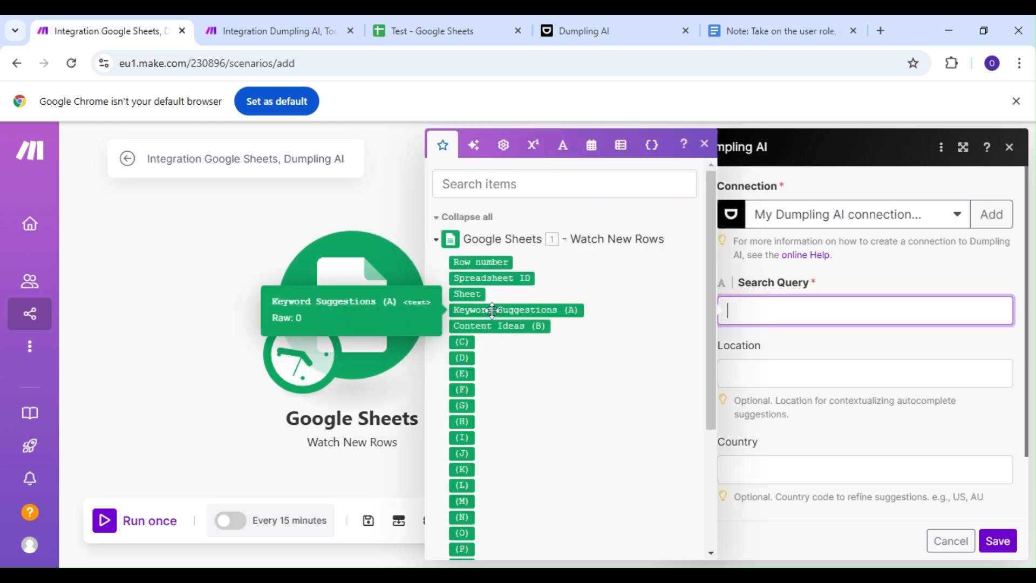
click(515, 309)
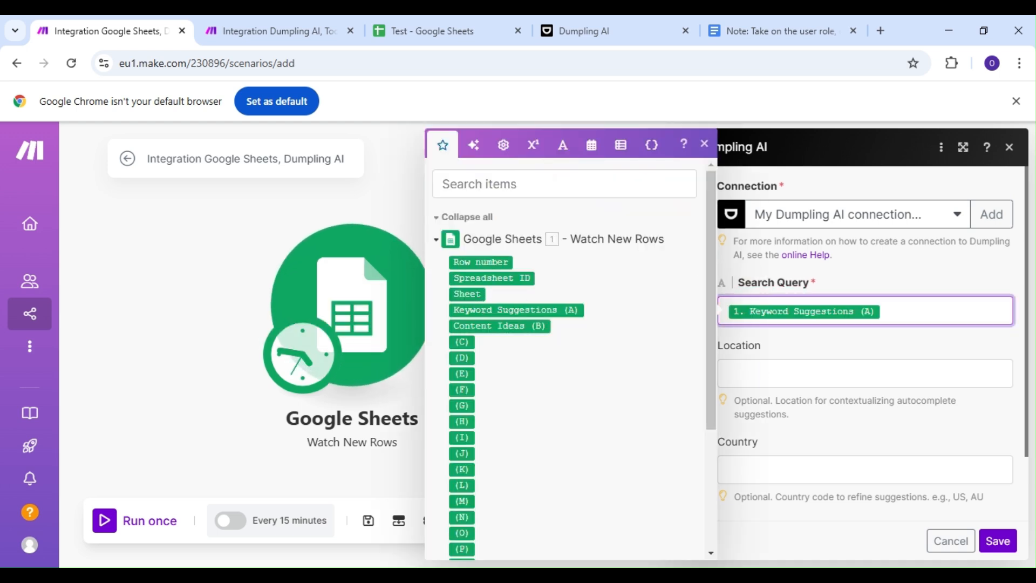
click(863, 469)
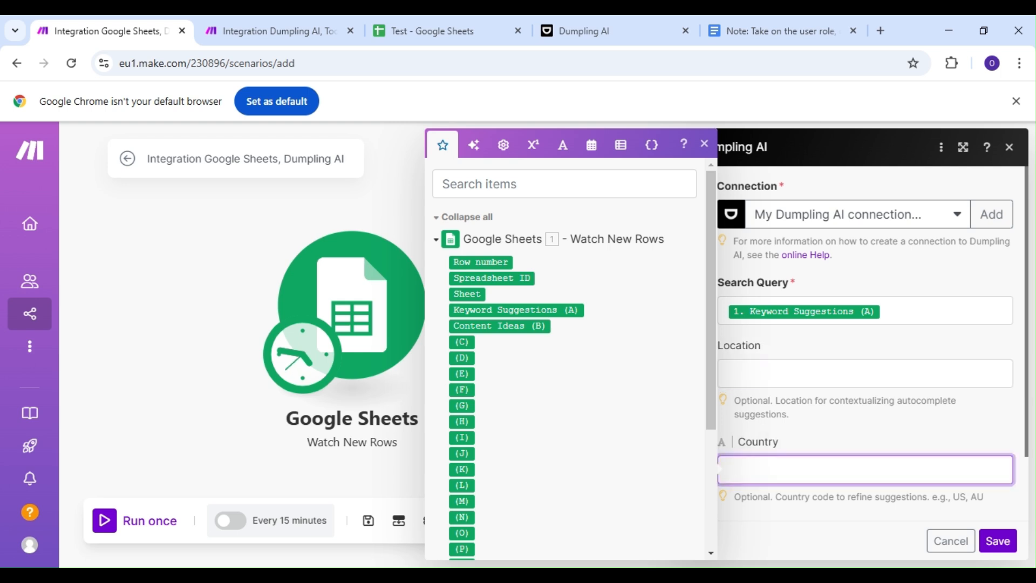
text(US)
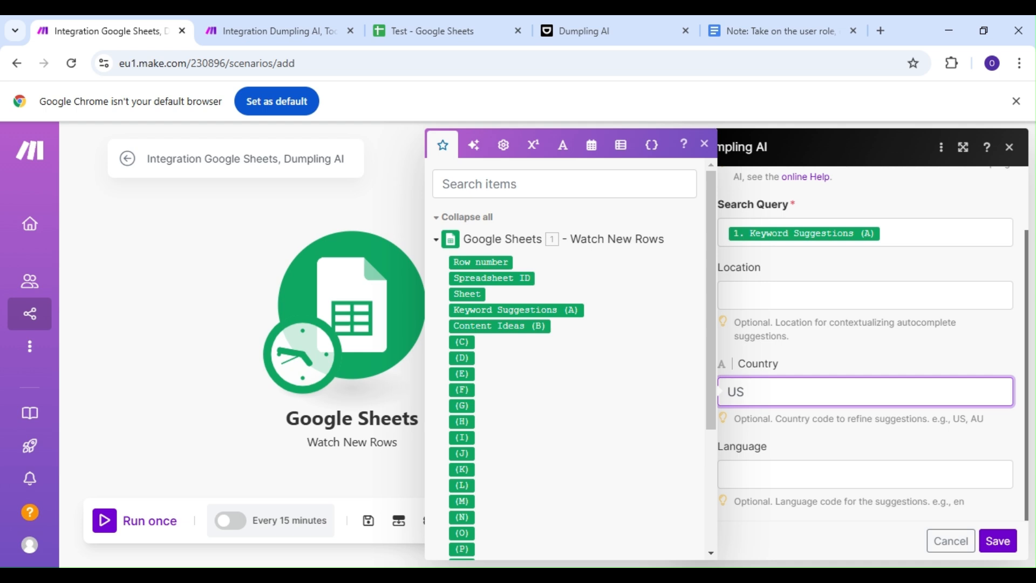
click(864, 474)
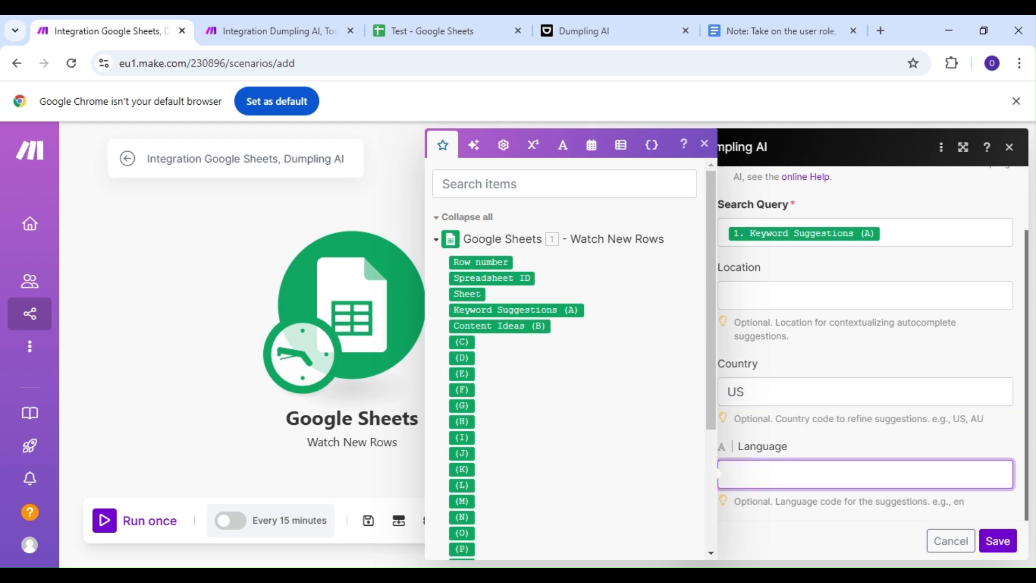
text(en)
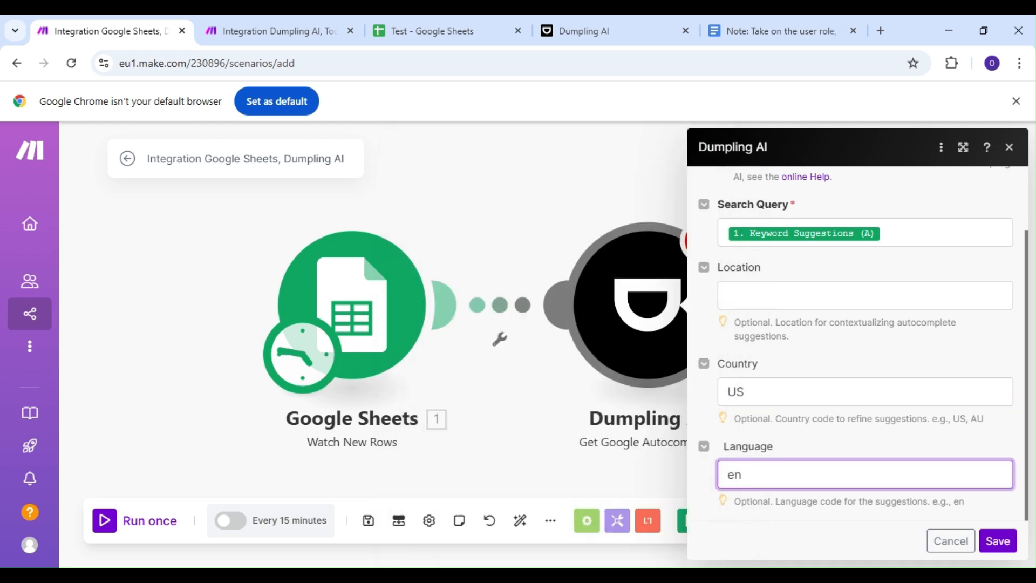
click(997, 541)
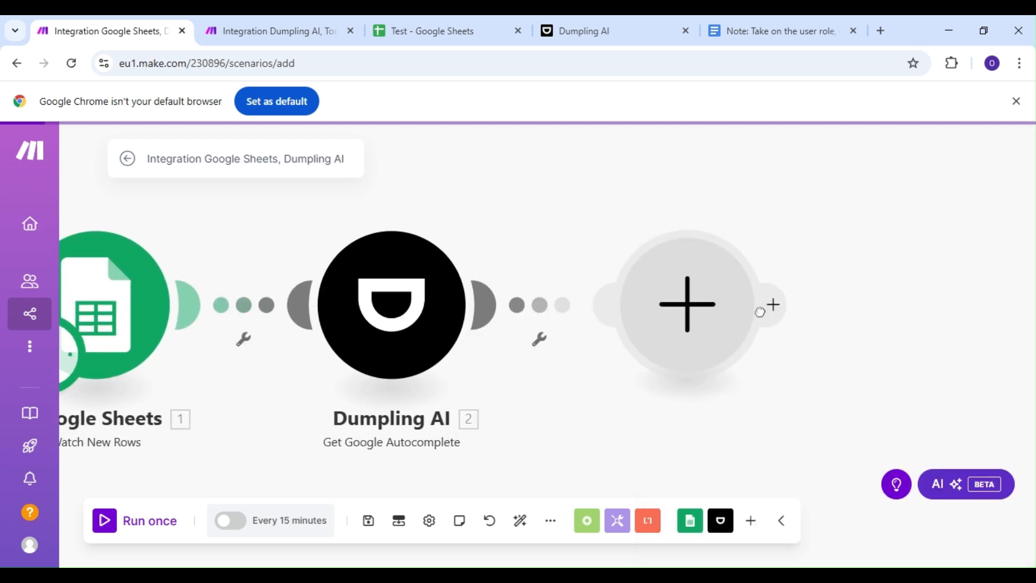
Add a Tools Text aggregator as the third module after Dumpling AI.
click(686, 304)
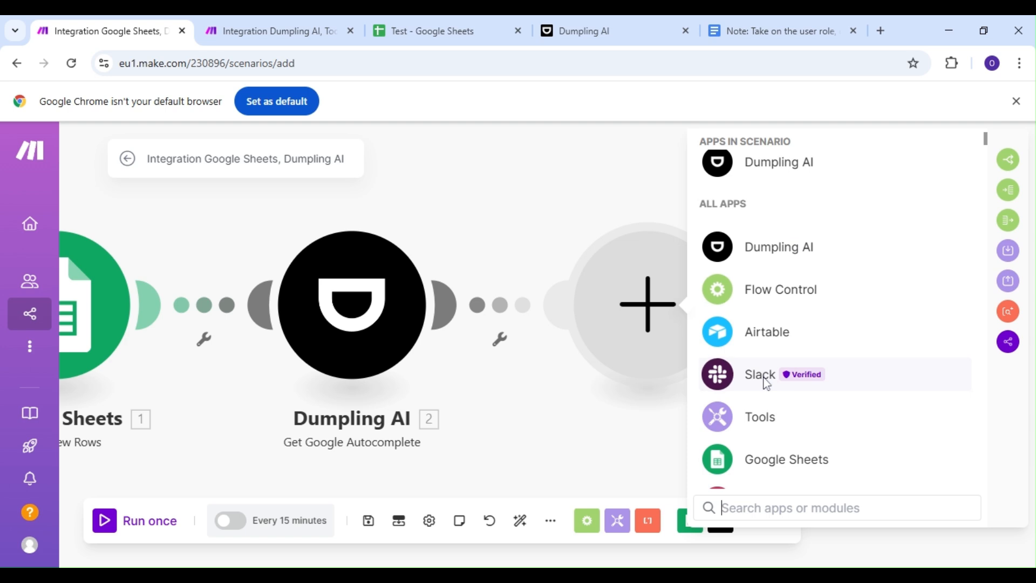
click(759, 416)
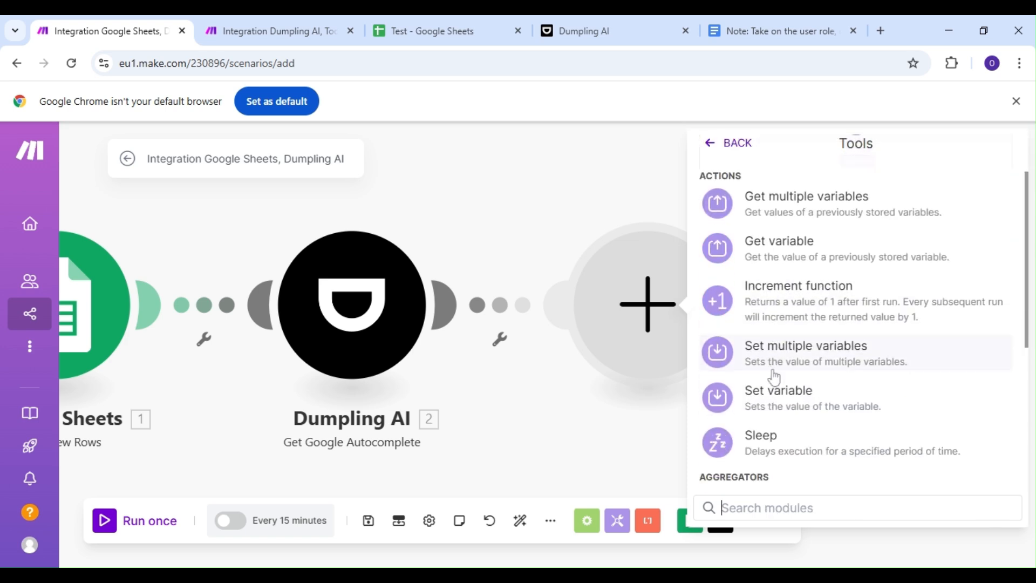
scroll(down, 3)
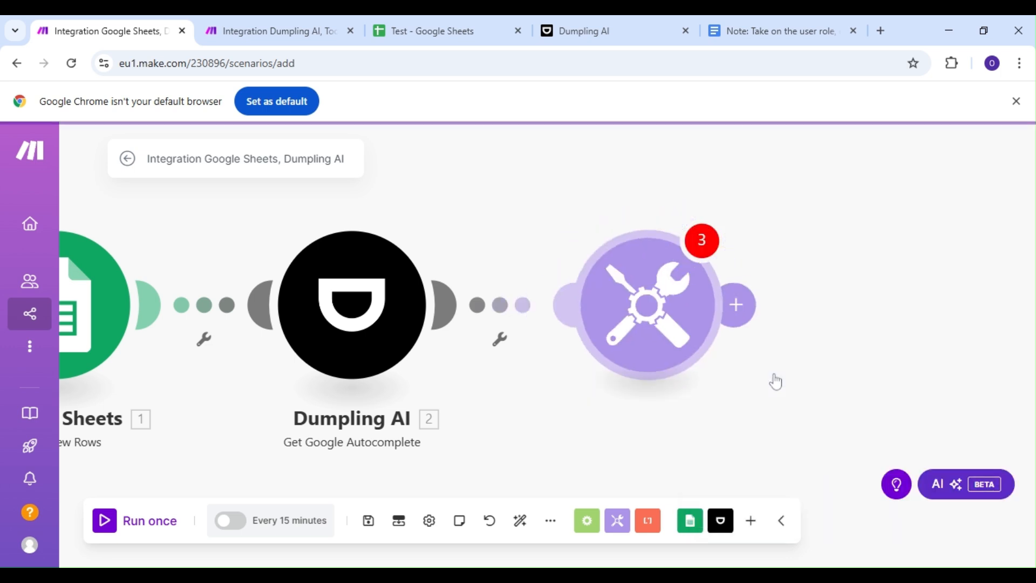
click(651, 304)
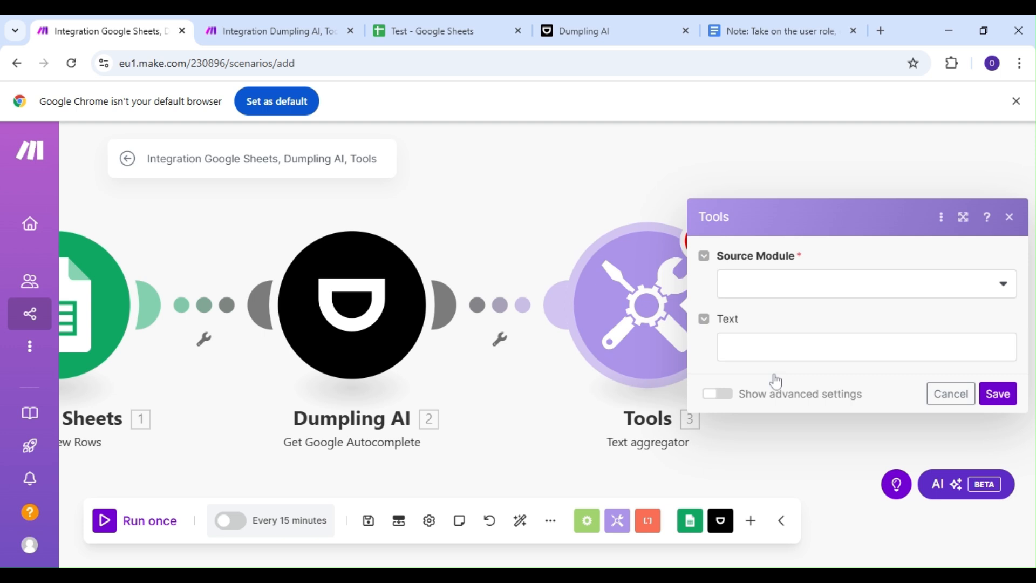
mouse_move(780, 309)
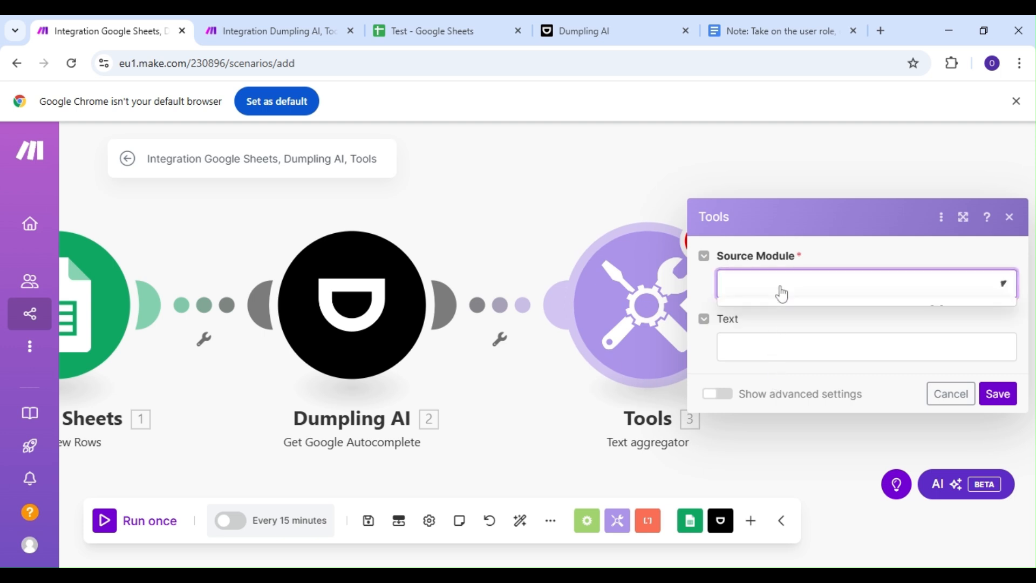
Configure the aggregator with a comma row separator and 2. Value as text, and save.
click(858, 284)
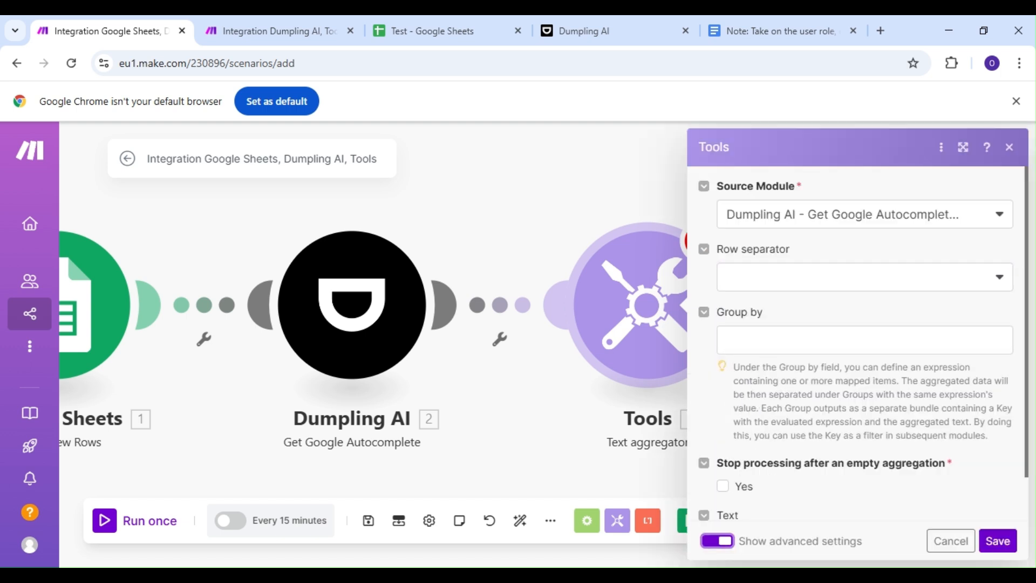
click(862, 276)
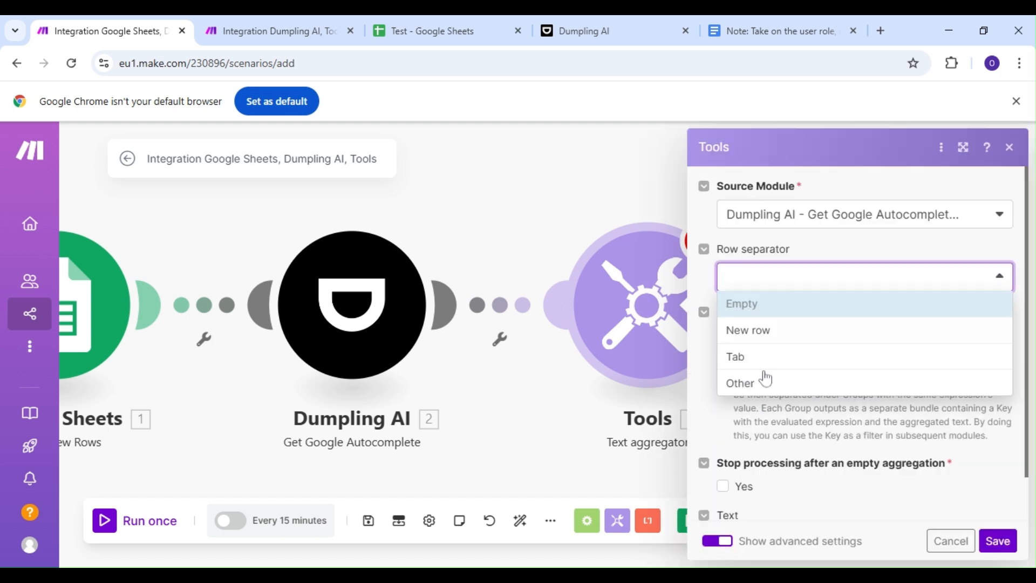
click(739, 383)
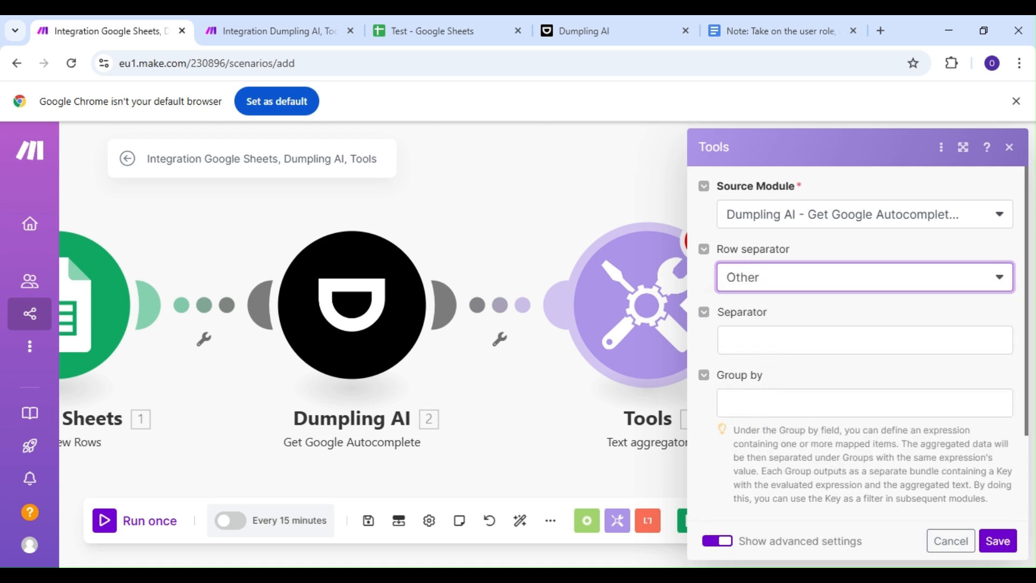
click(864, 339)
text(,)
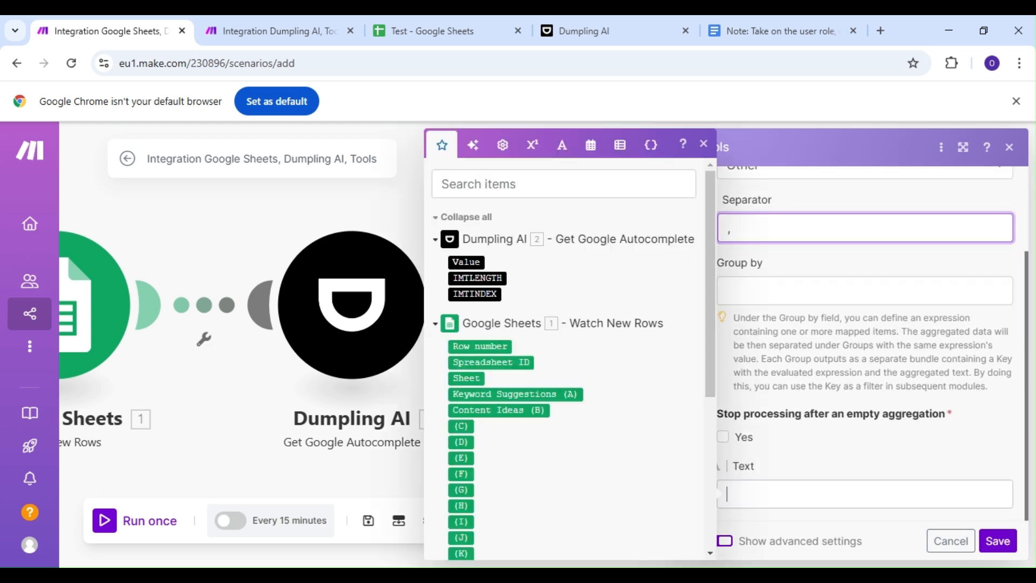
click(864, 494)
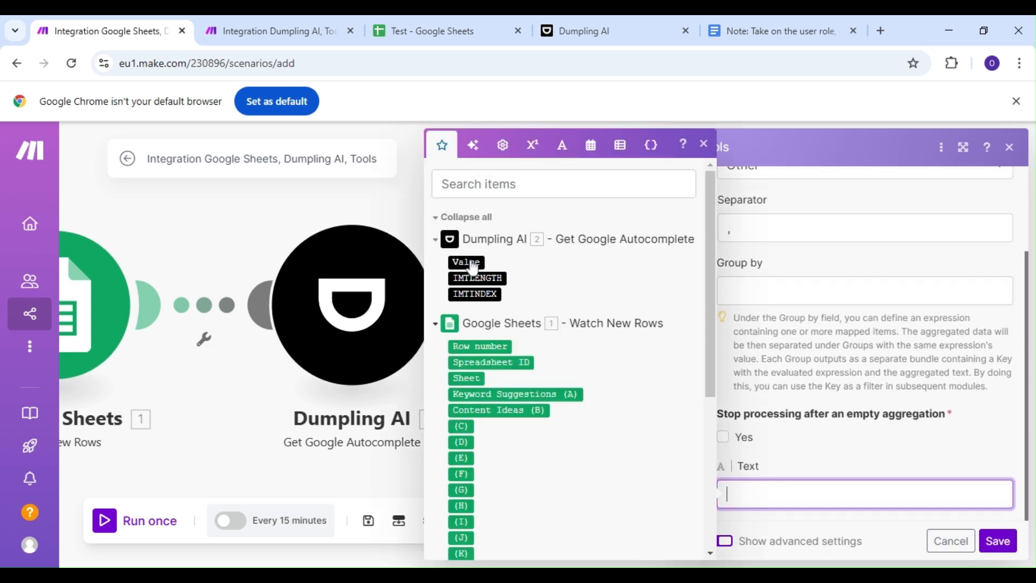
click(465, 262)
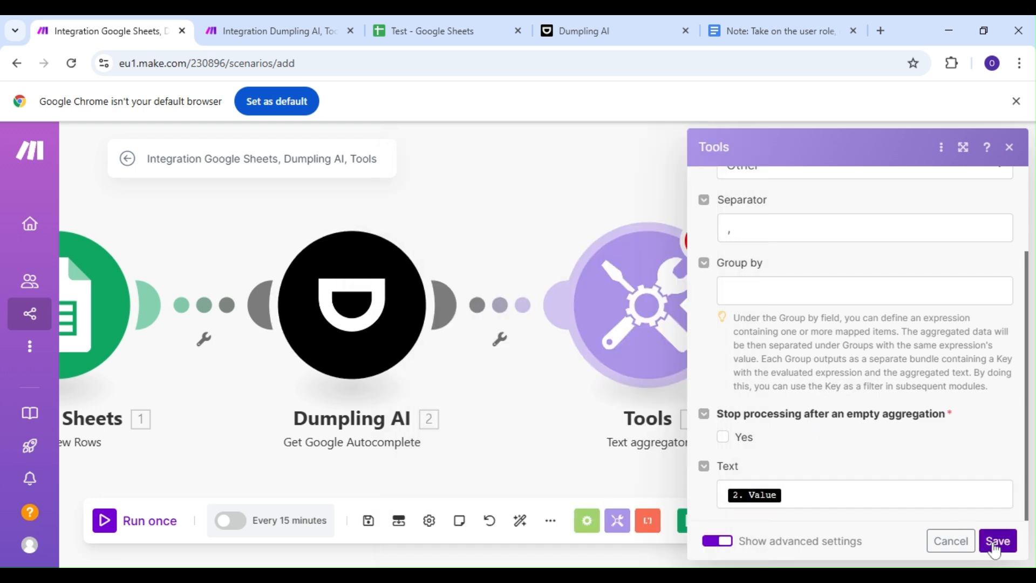
click(997, 541)
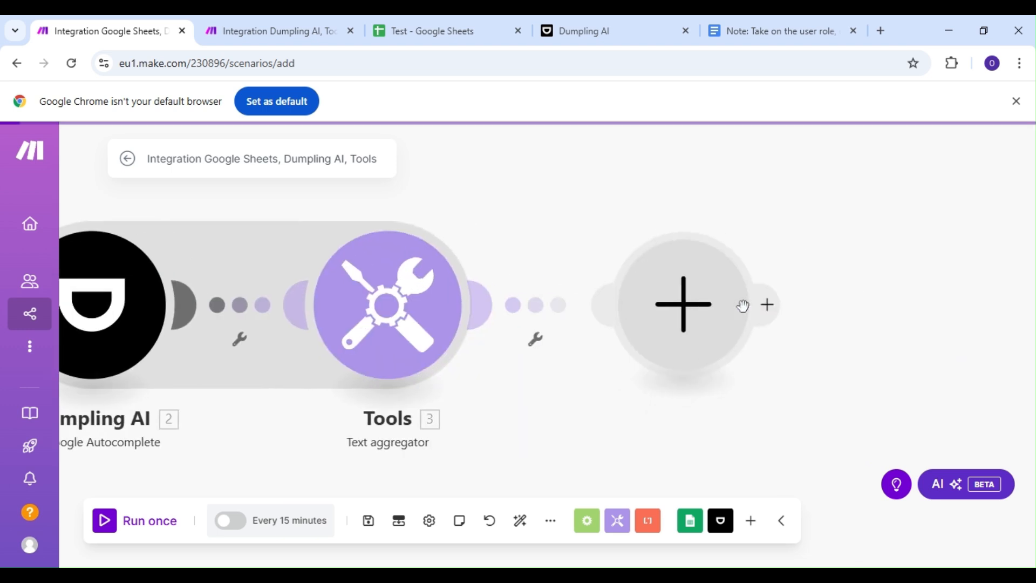
Add a Dumpling AI Generate AI Agent Completion module after the Tools aggregator.
click(683, 304)
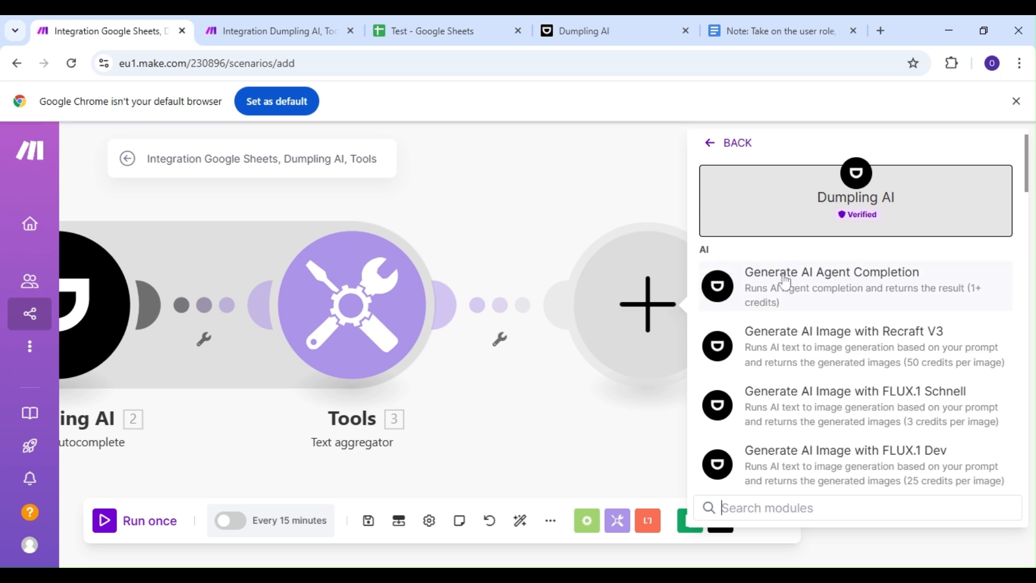
click(831, 271)
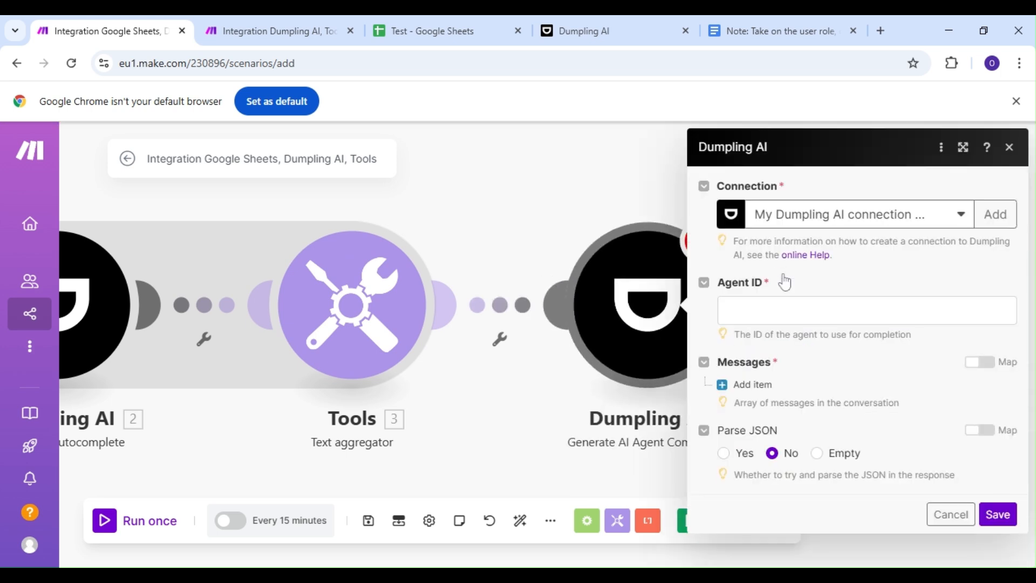
click(583, 30)
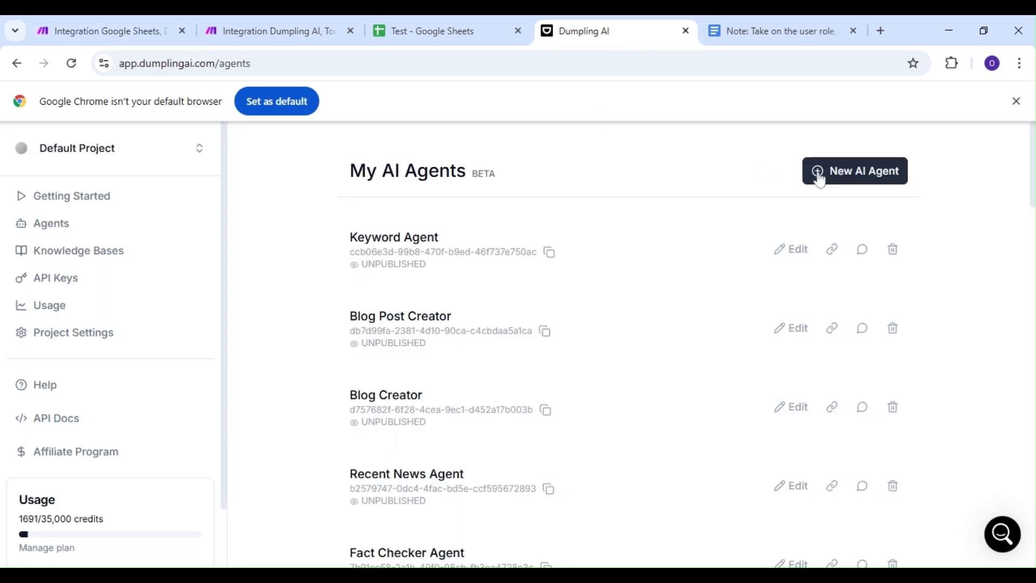
Create a new Dumpling AI agent from scratch named 'Keyword Agent 2'.
click(853, 170)
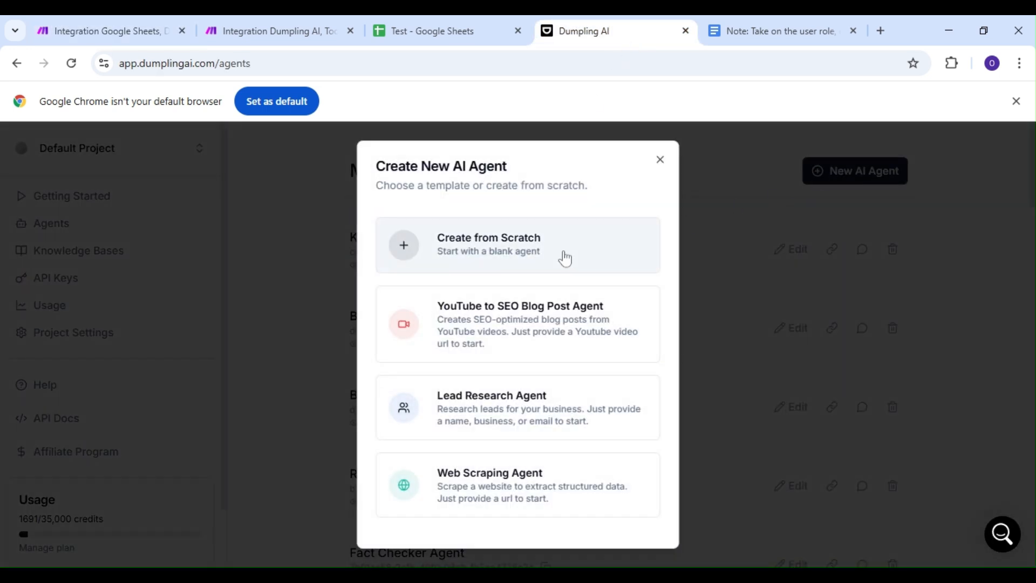
click(518, 244)
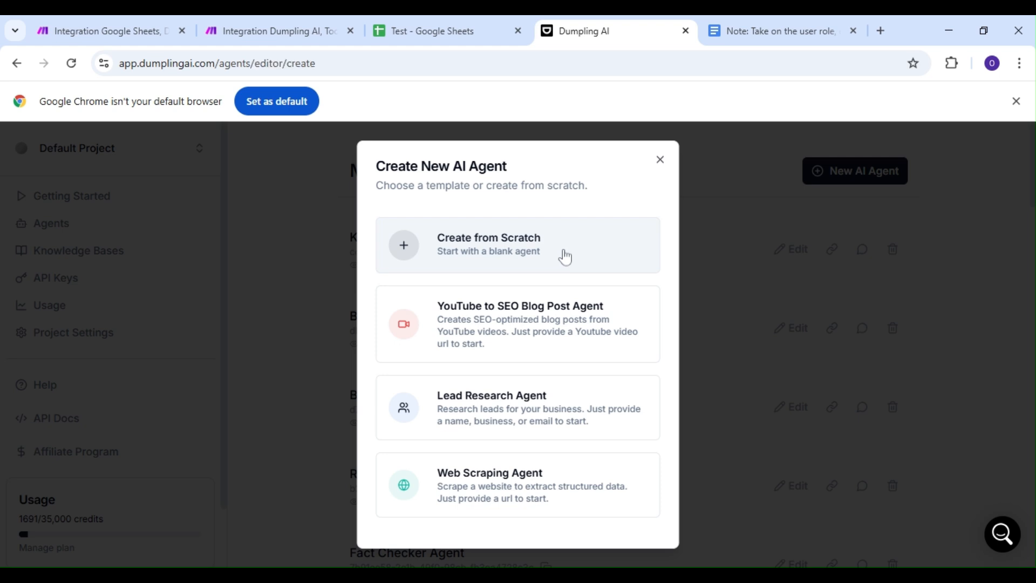
click(518, 245)
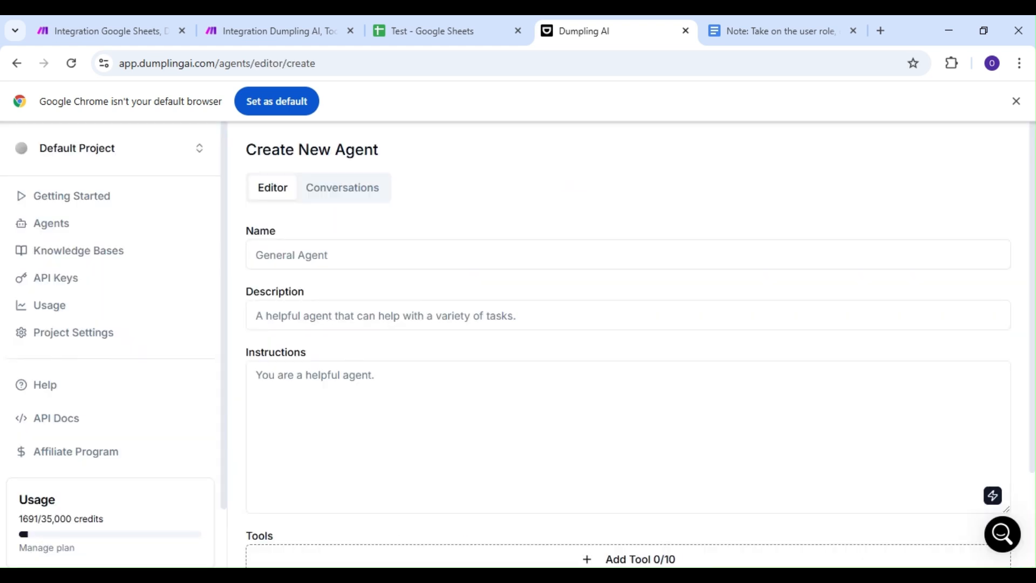
text(Ke)
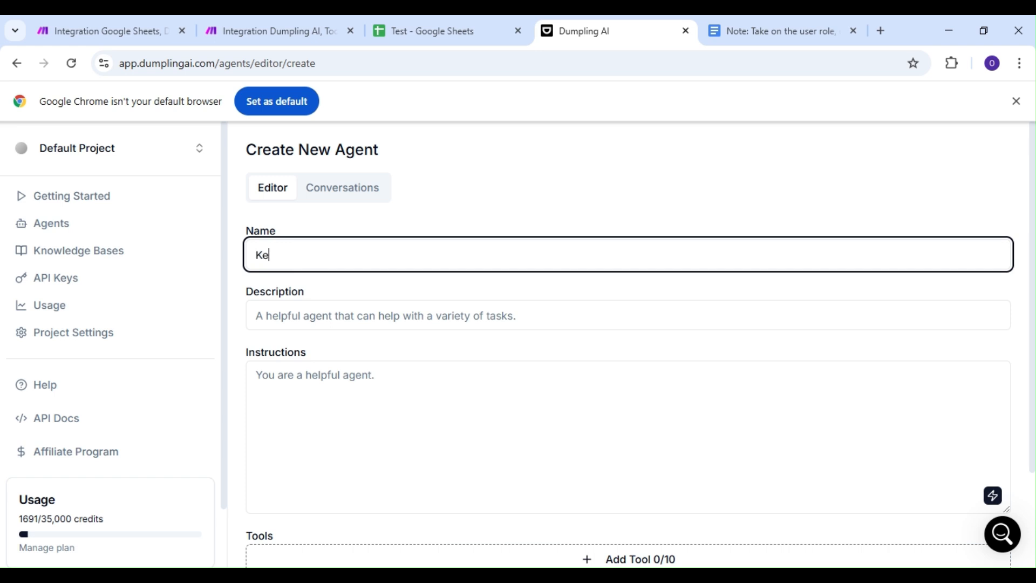
text(y)
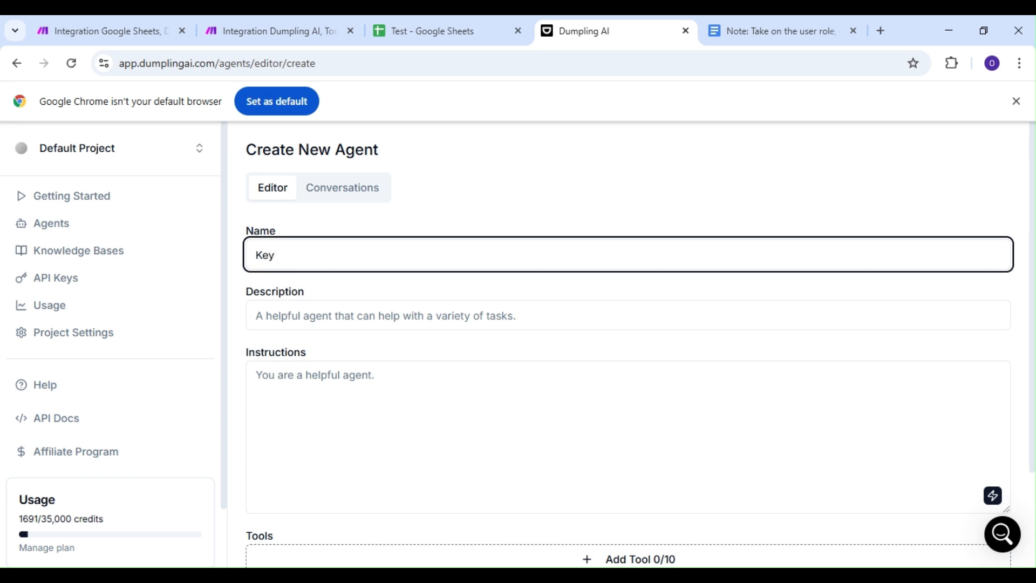
text(word)
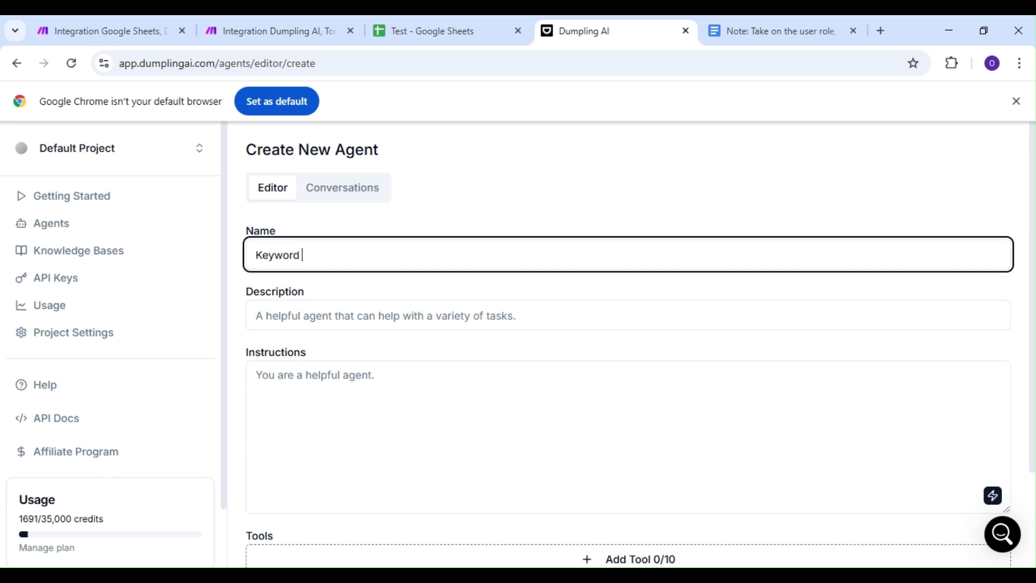
text(Agent)
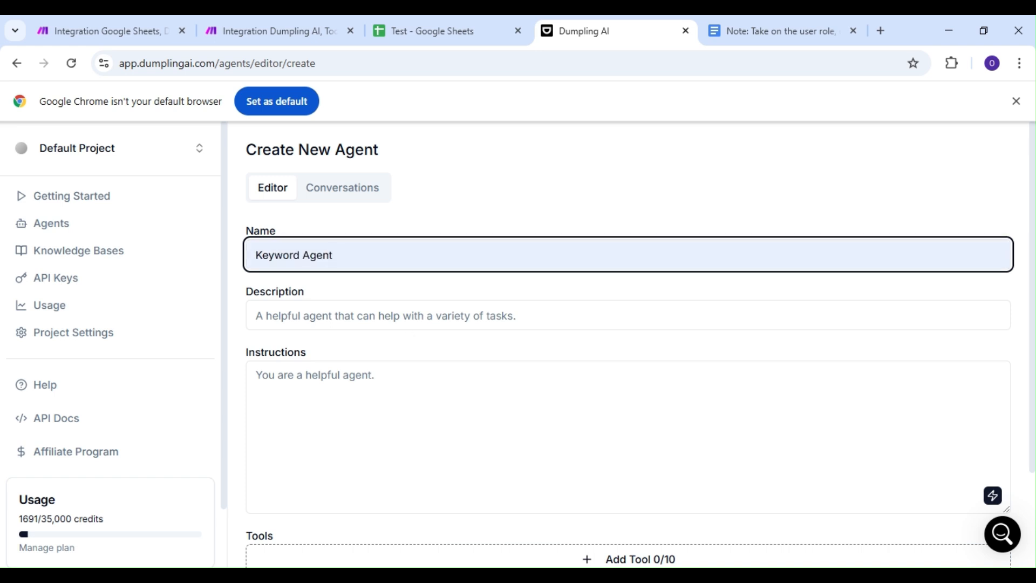
text(2)
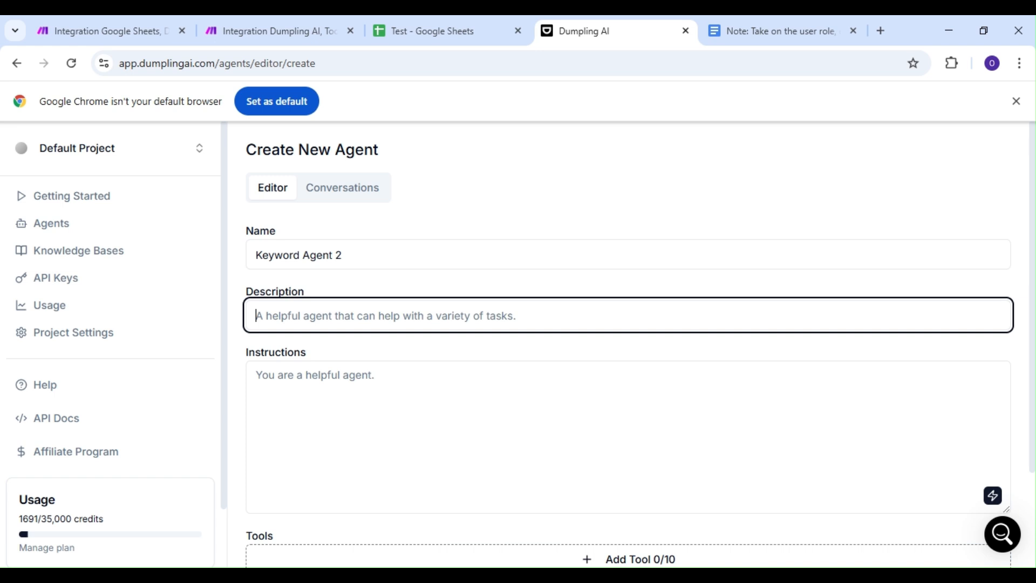
Give the agent the description 'An agent that searches keywords'.
text(An agent)
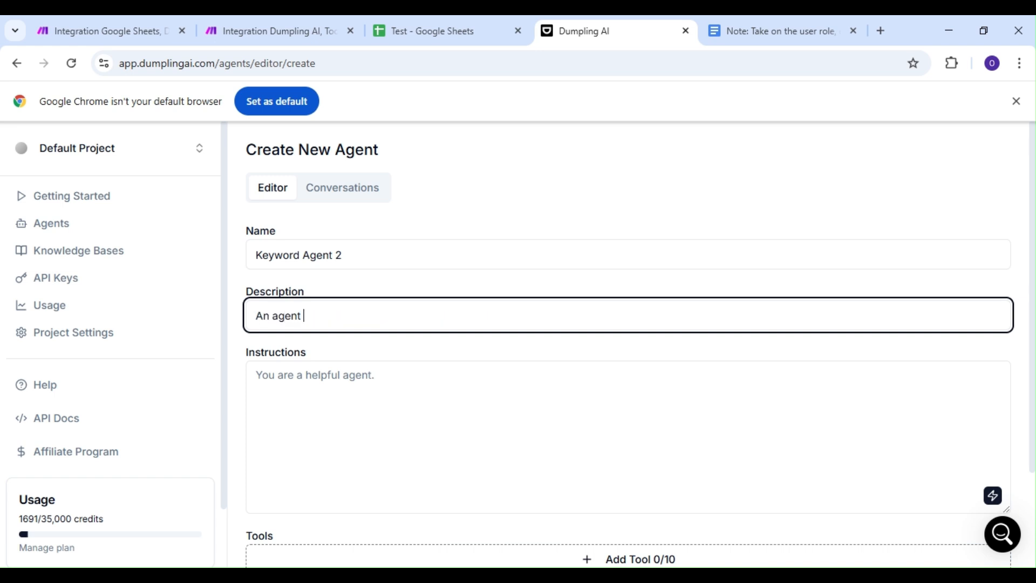
text(that)
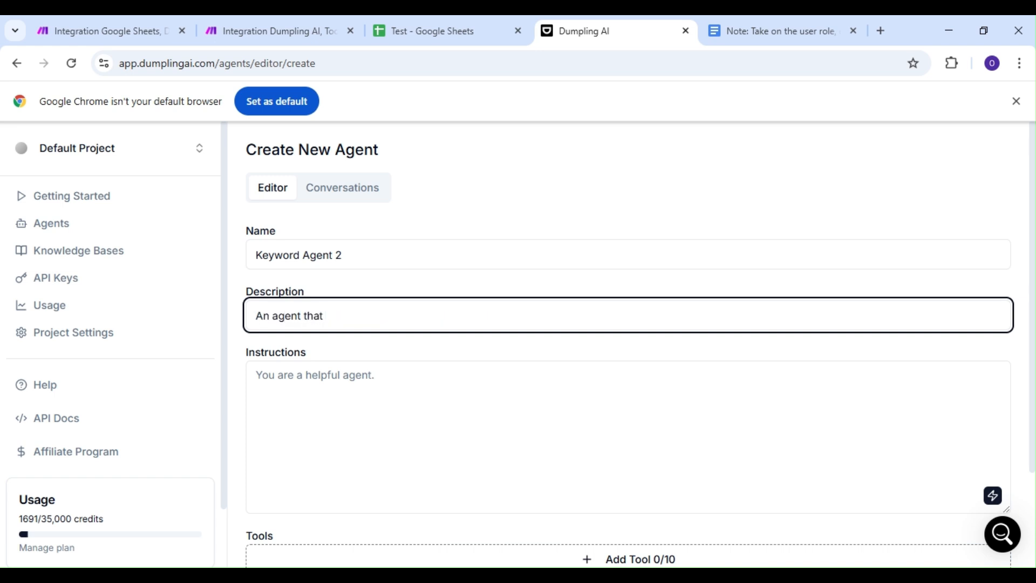
text(searches a)
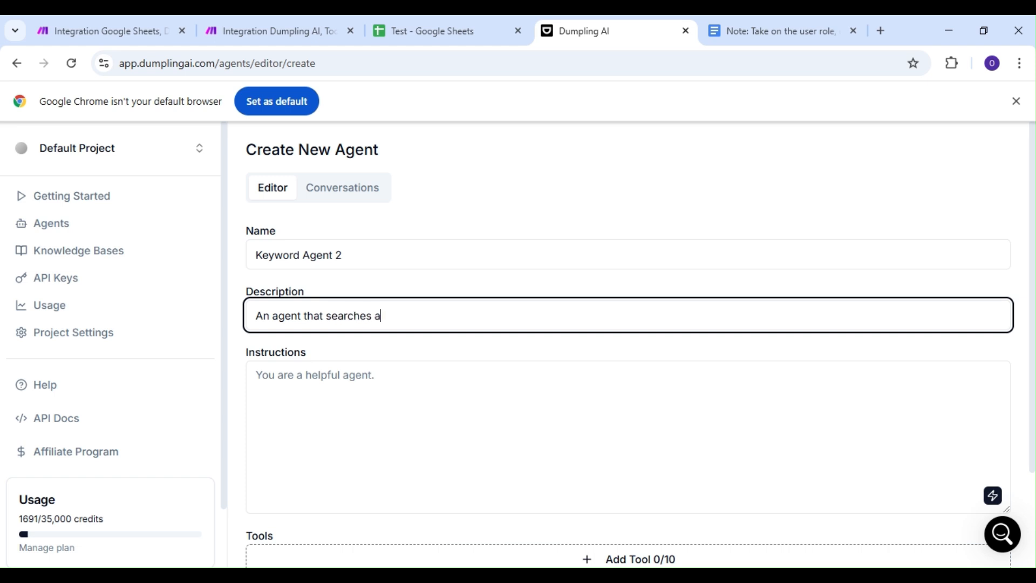
key(Backspace)
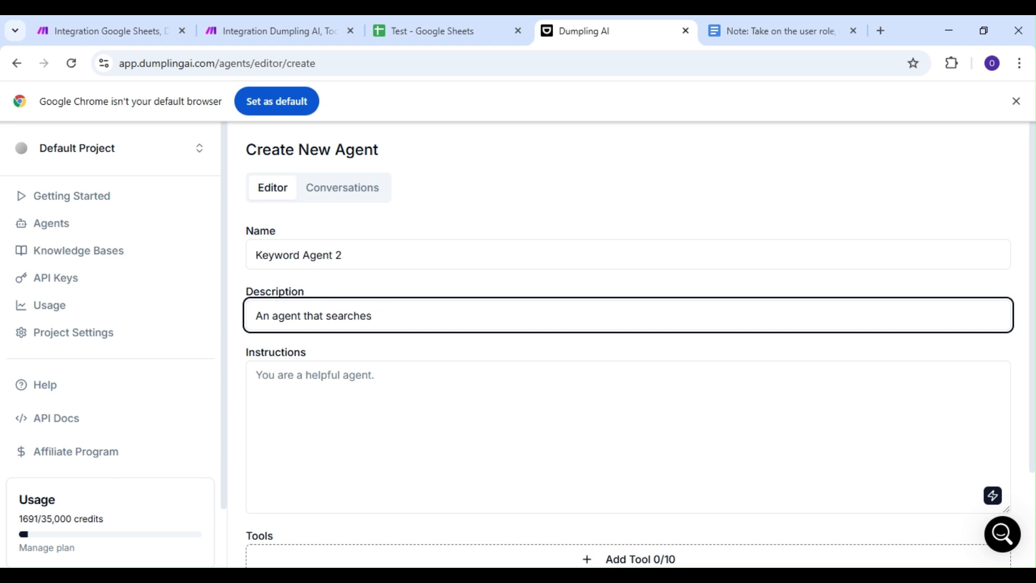
text(keywords)
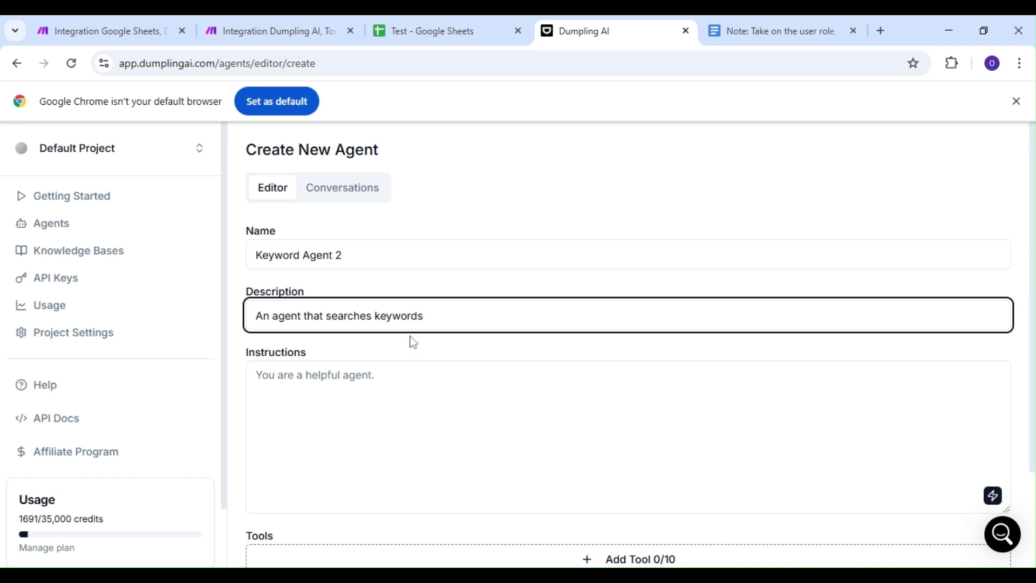
click(594, 436)
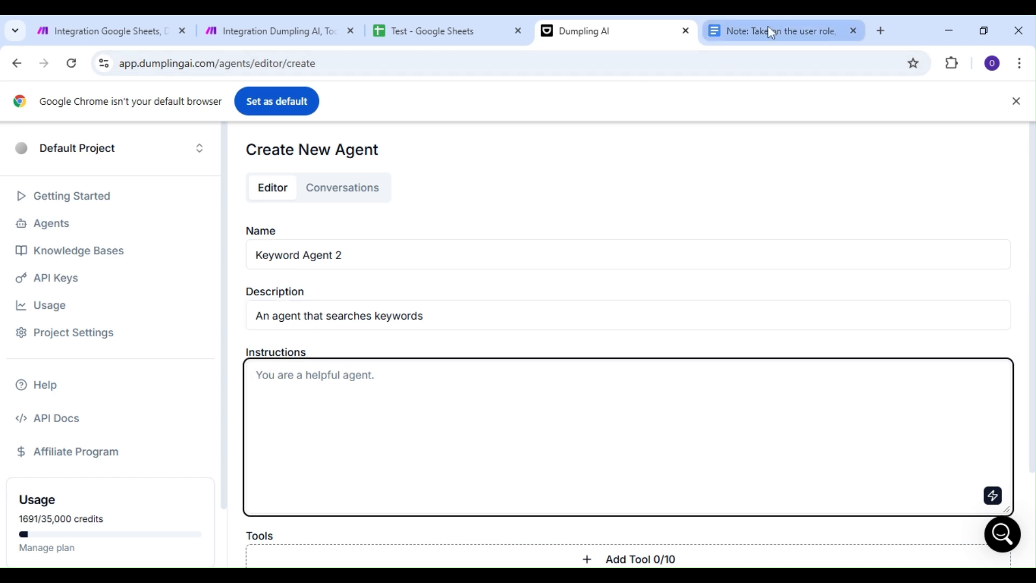
click(783, 31)
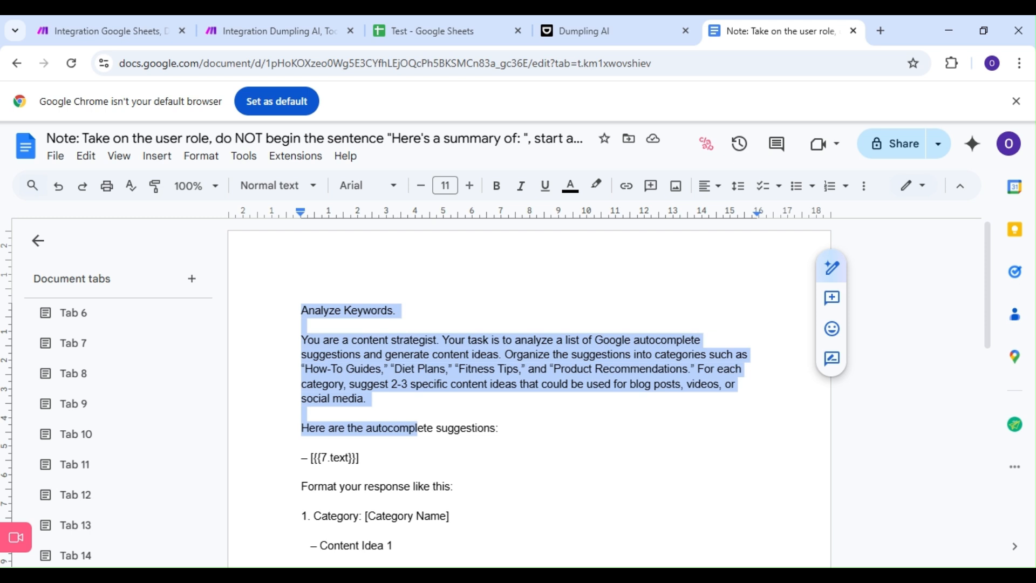
Paste the Analyze Keywords prompt from Docs into the instructions and save Keyword Agent 2.
scroll(down, 3)
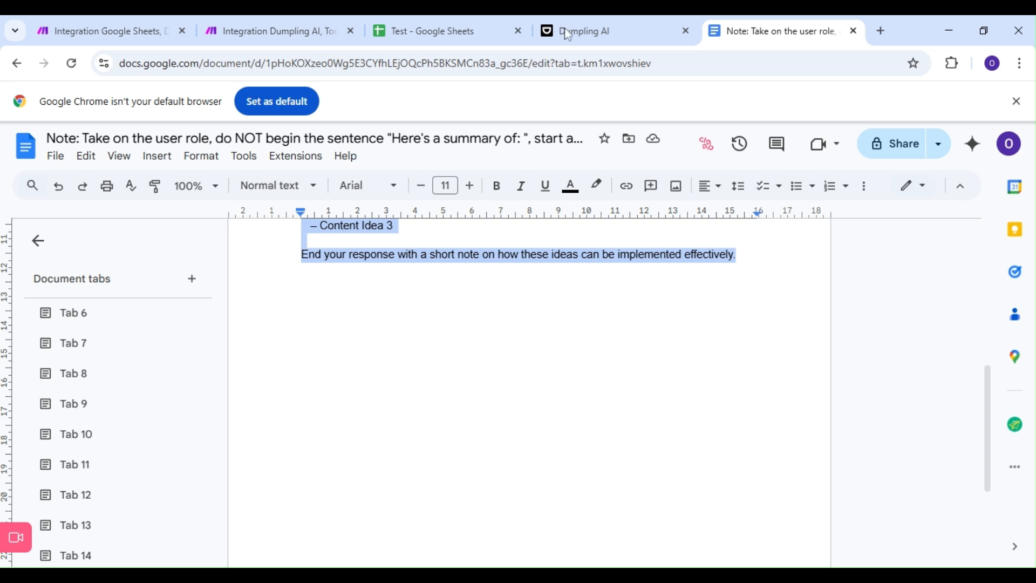
click(583, 30)
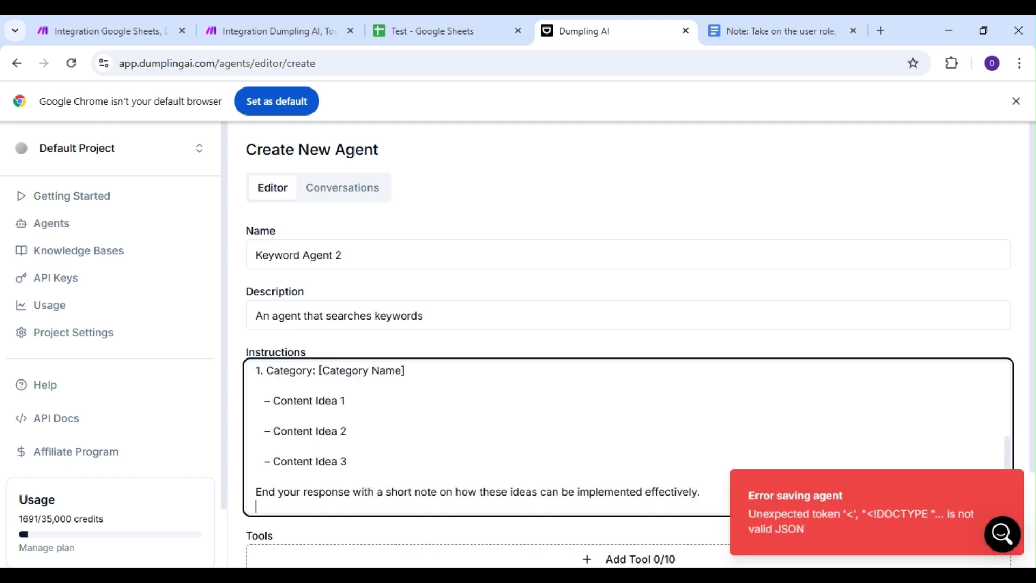
scroll(down, 3)
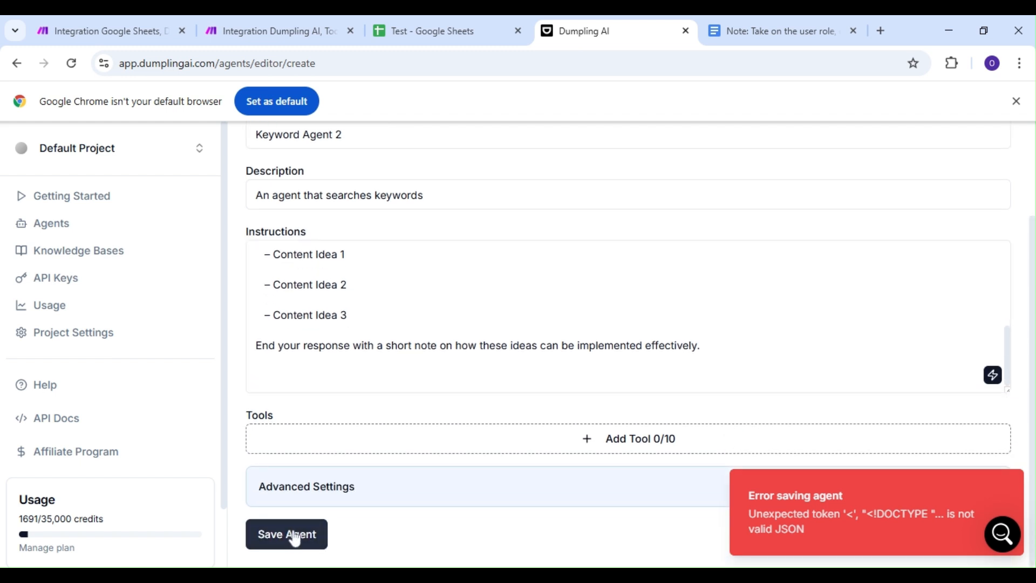
click(286, 533)
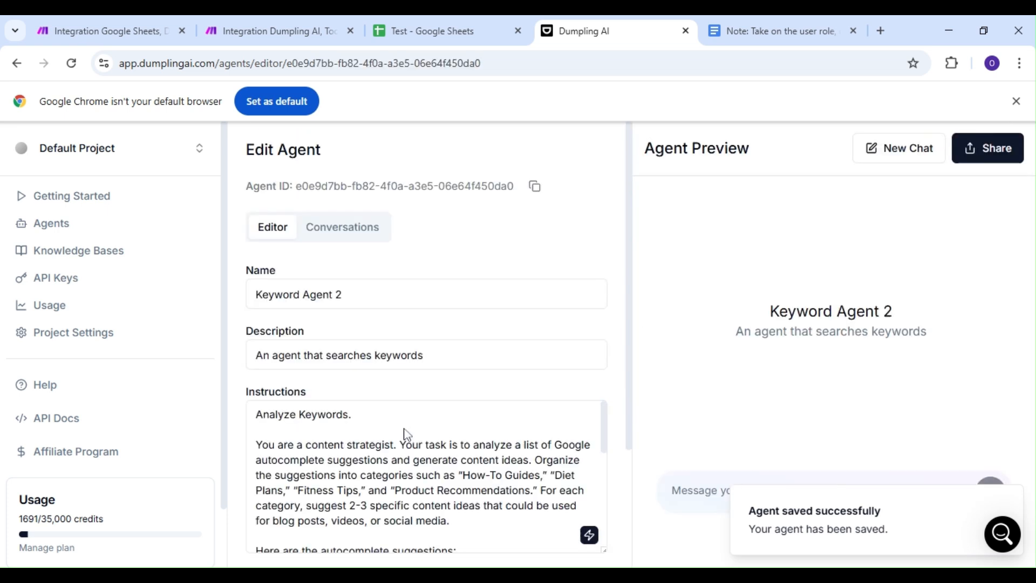
mouse_move(532, 200)
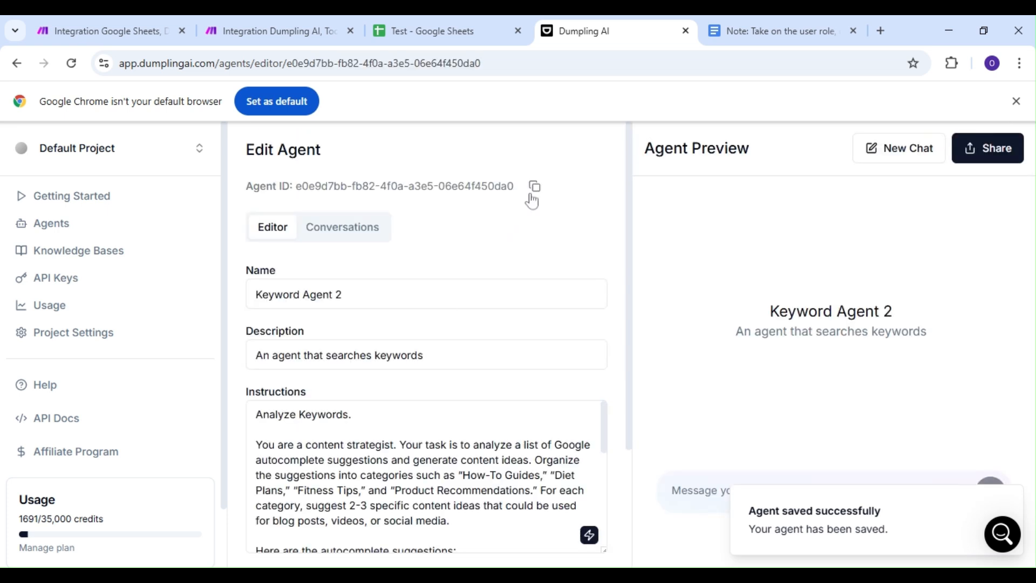
Copy Keyword Agent 2's agent ID and return to the Make scenario.
click(533, 186)
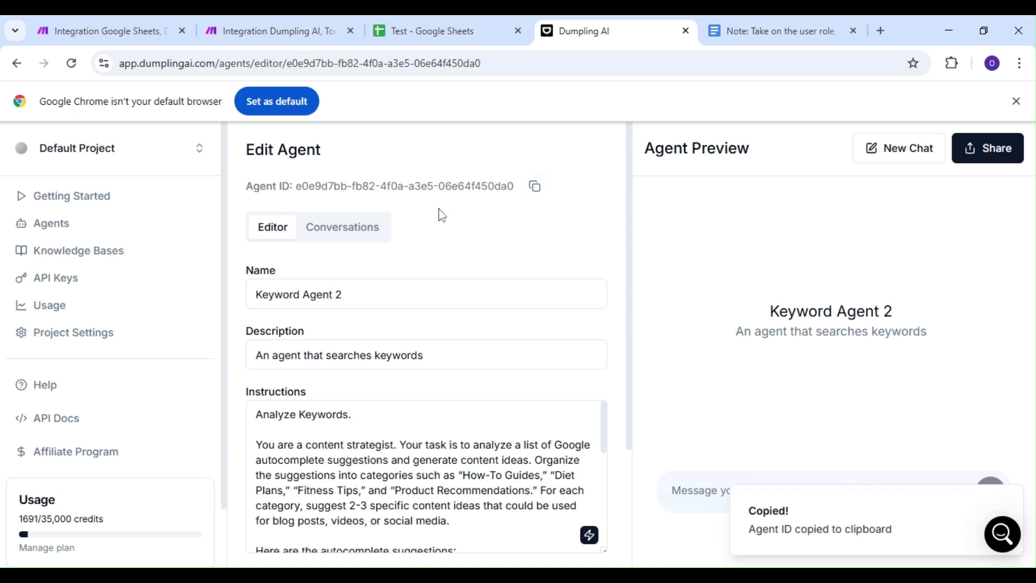
click(106, 30)
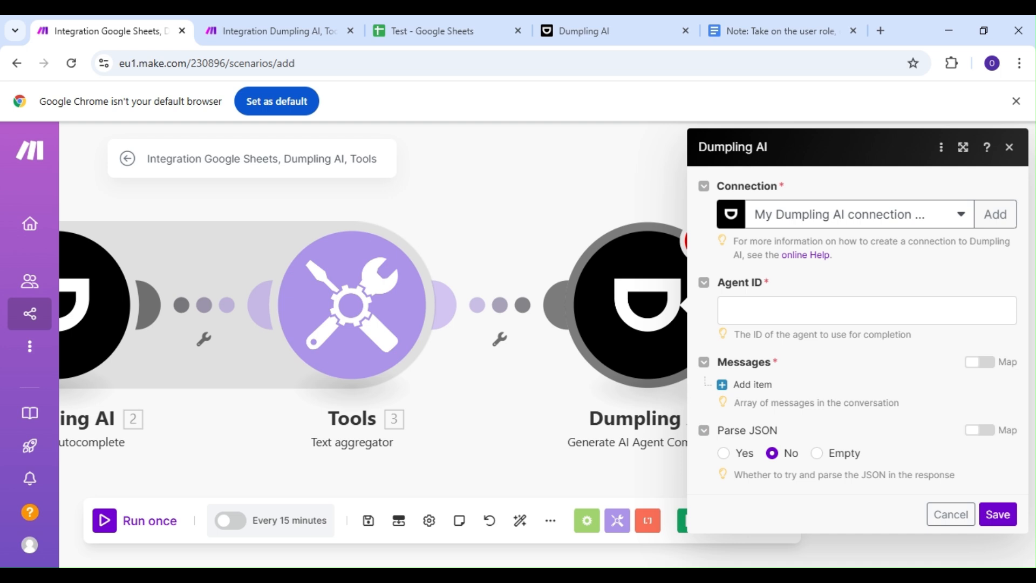
Set agent ID e0e9d7bb-fb82-4f0a-a3e5-06e64f450da0 and a User message with the aggregated text.
click(866, 310)
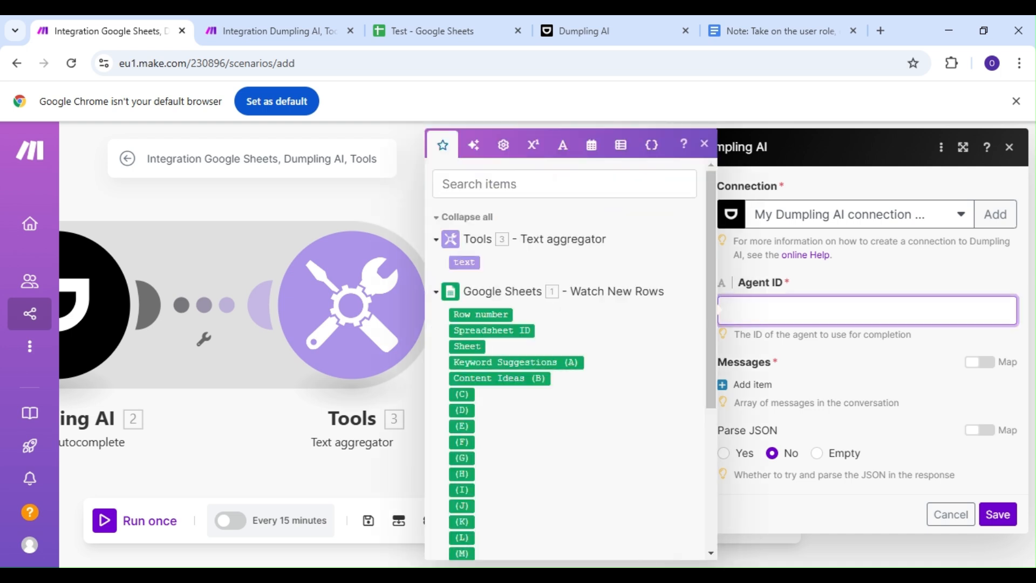
text(e0e9d7bb-fb82-4f0a-a3e5-06e64f450da0)
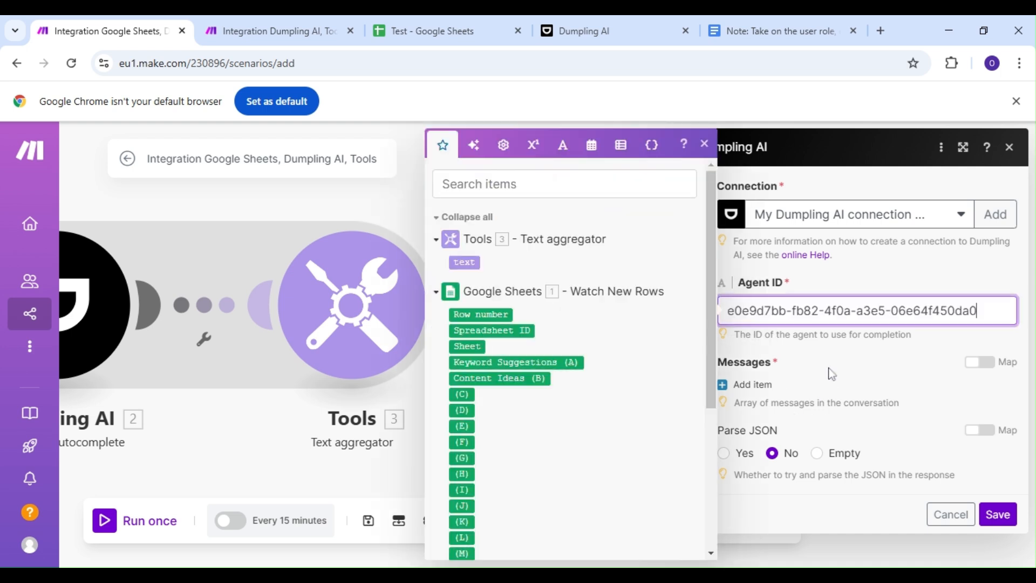
click(744, 384)
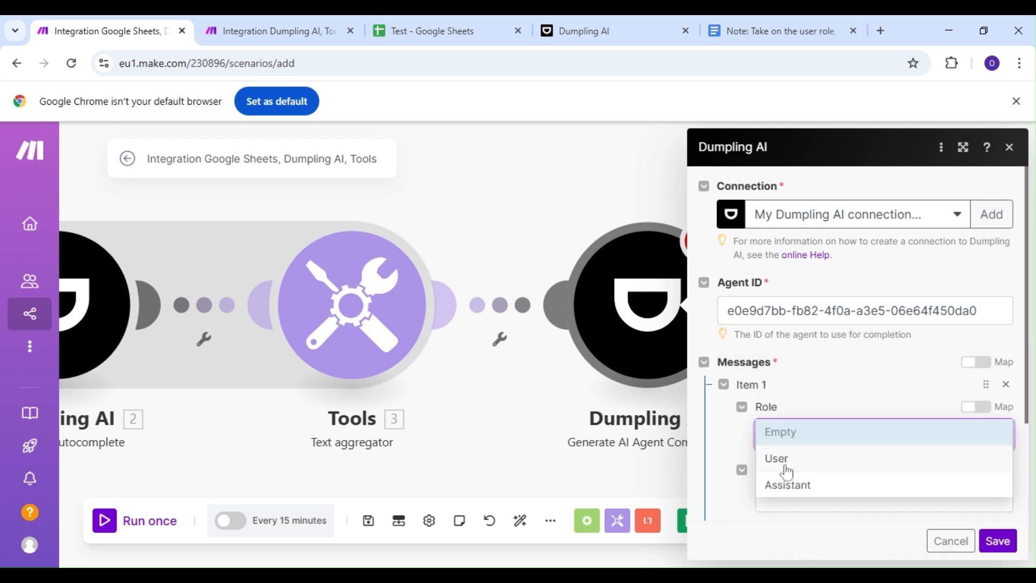
click(776, 458)
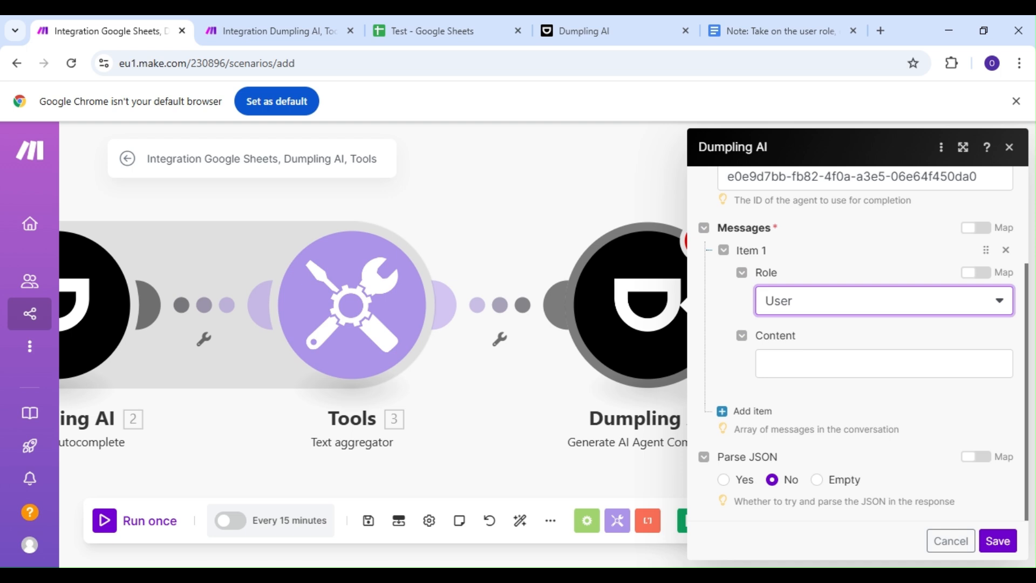
click(882, 362)
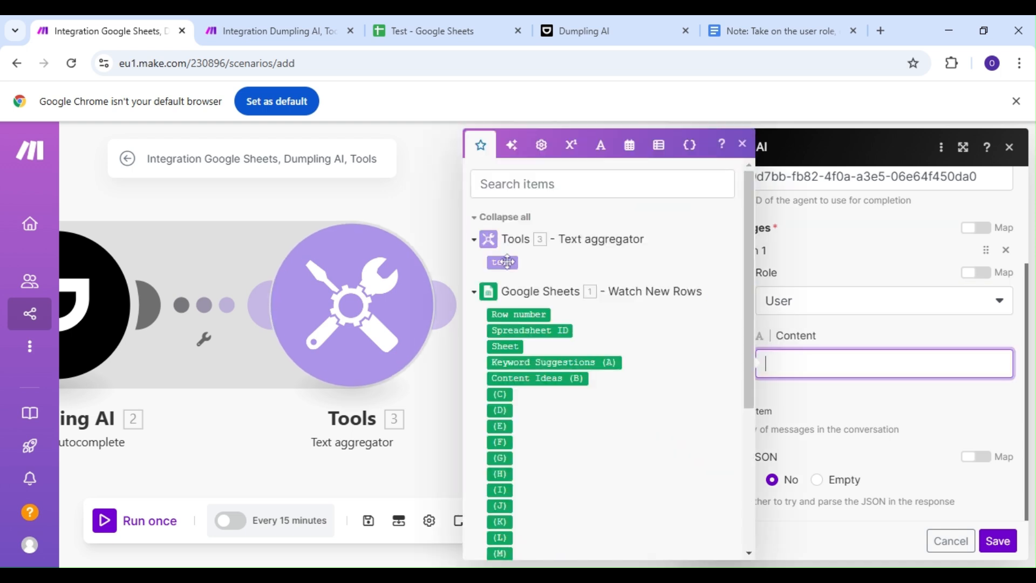
click(503, 261)
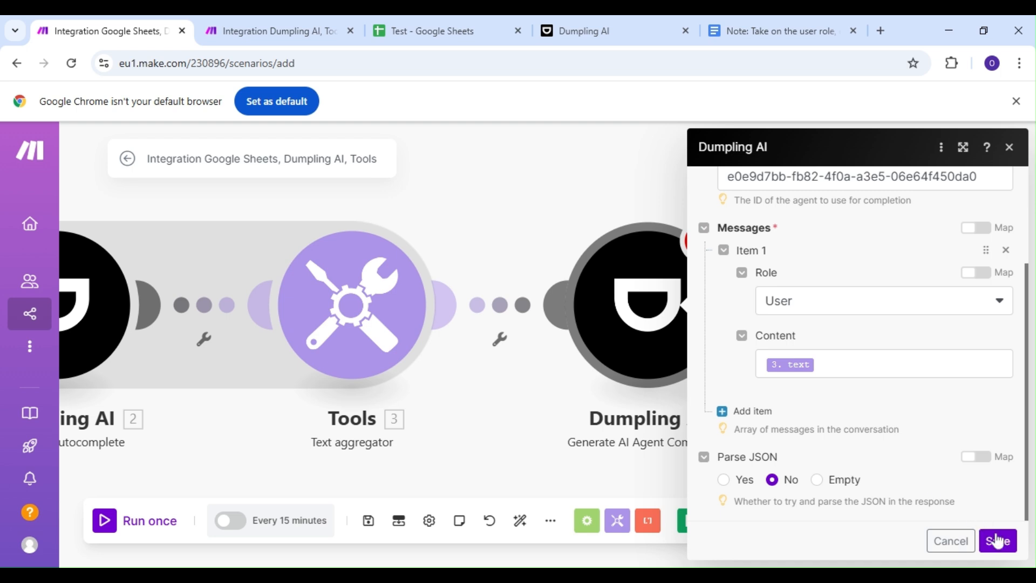
click(998, 541)
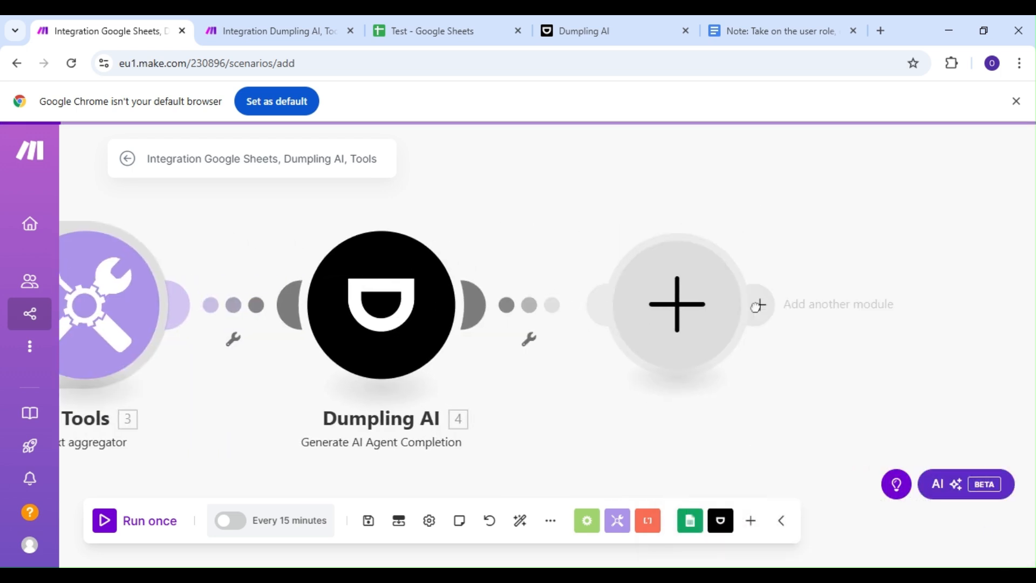
Add a Google Sheets Update a Row module targeting the Test spreadsheet, Sheet7.
click(676, 303)
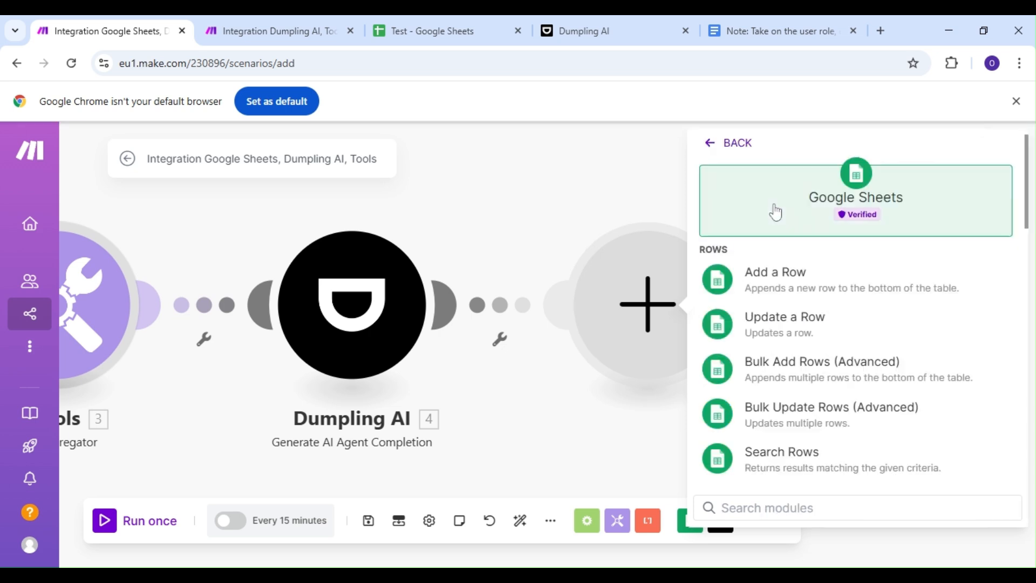
click(783, 317)
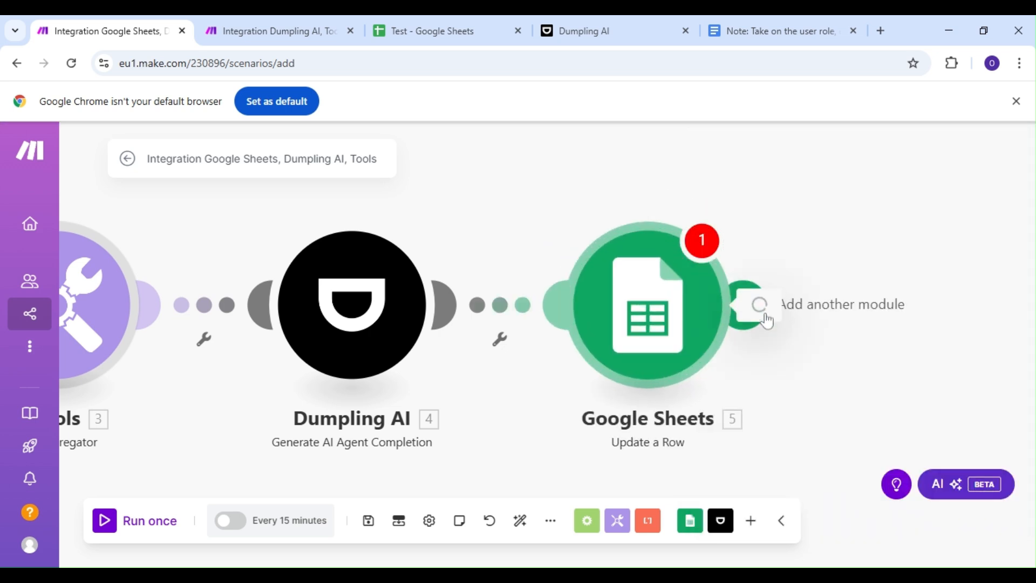
click(648, 304)
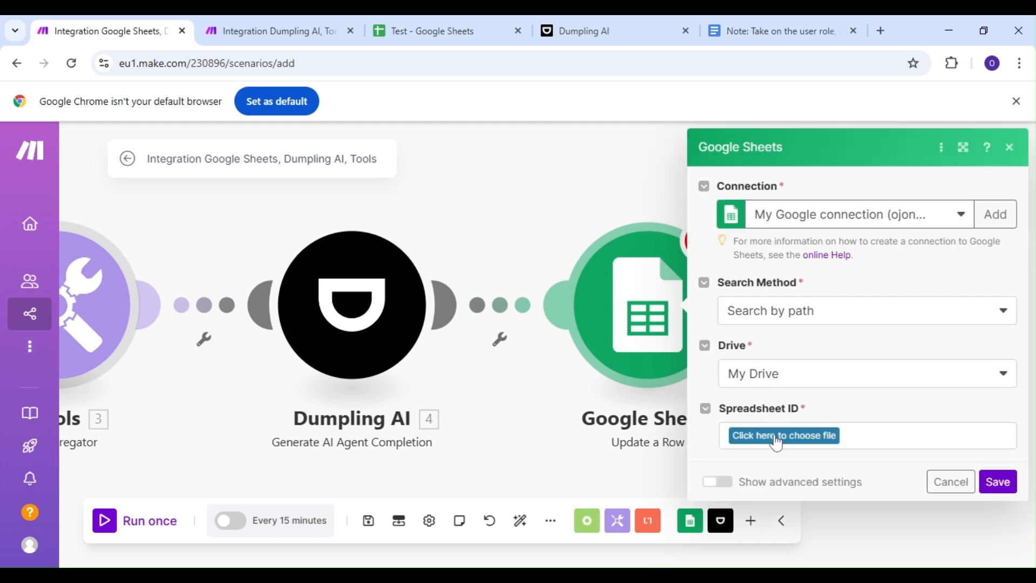
click(783, 435)
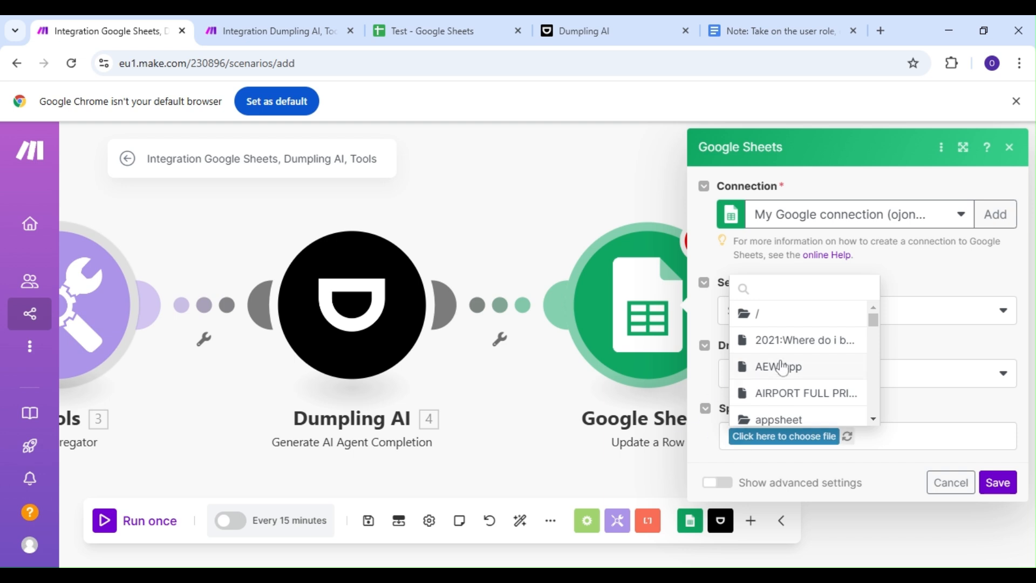
scroll(down, 3)
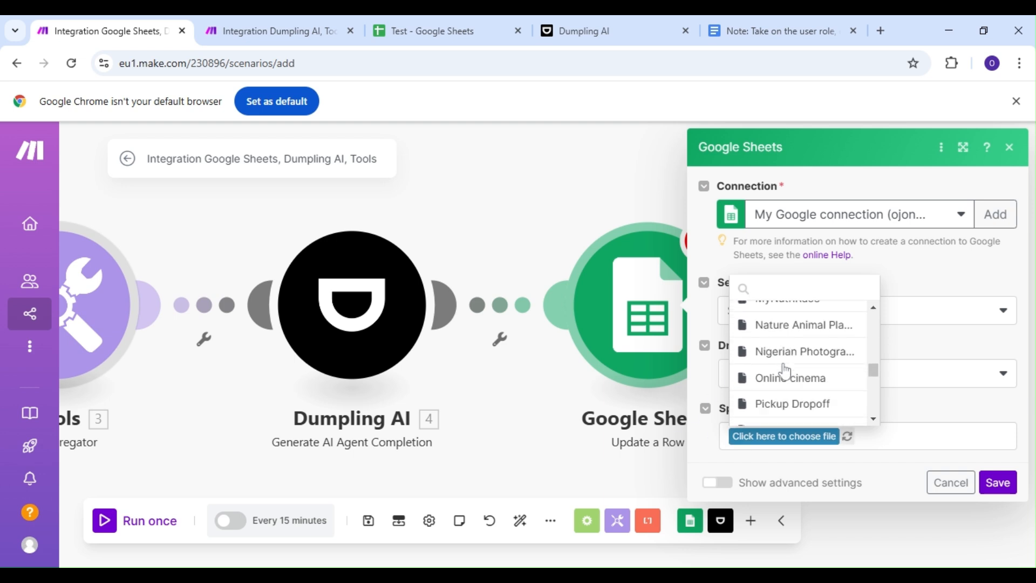
scroll(down, 3)
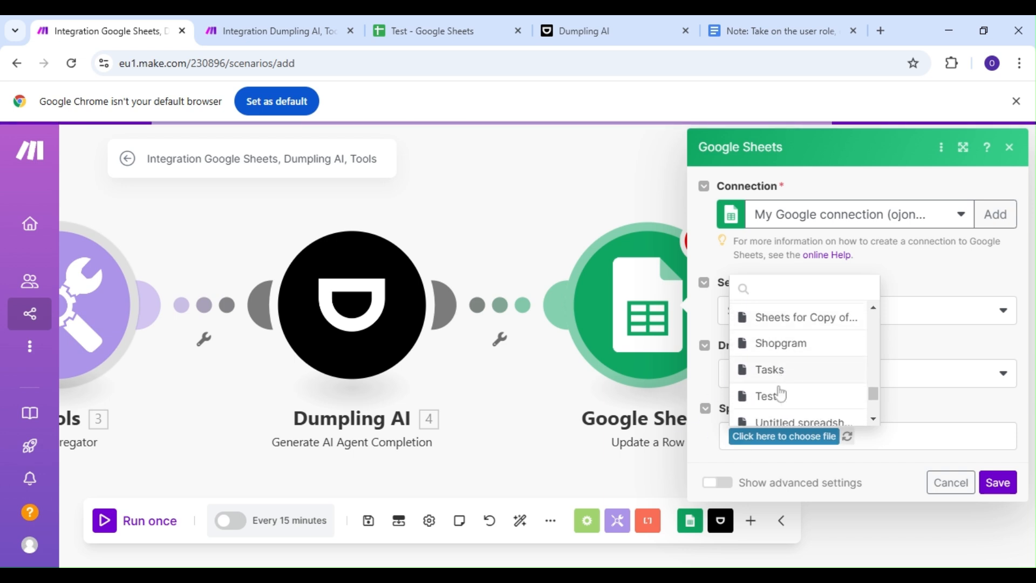
click(767, 395)
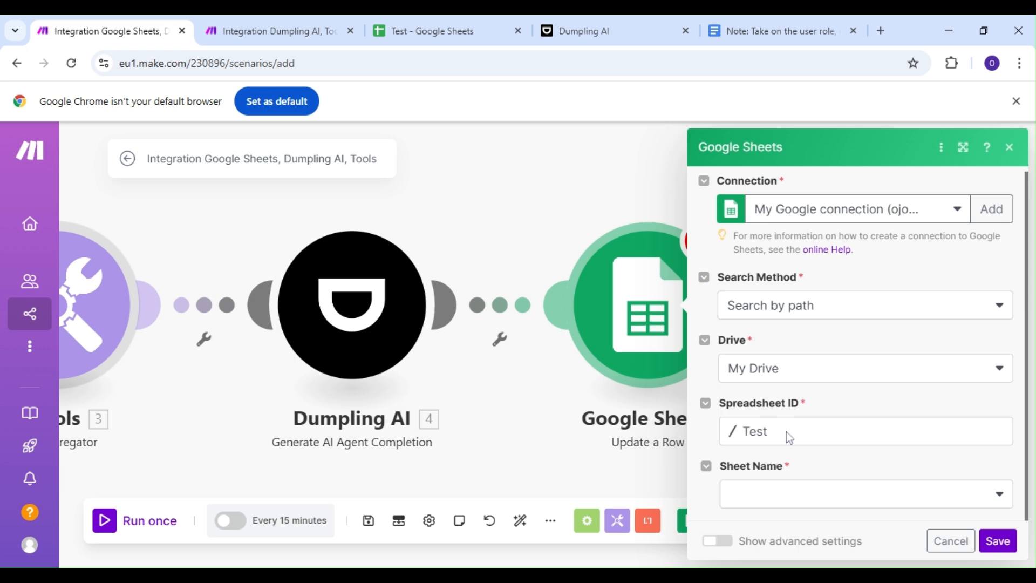
mouse_move(804, 444)
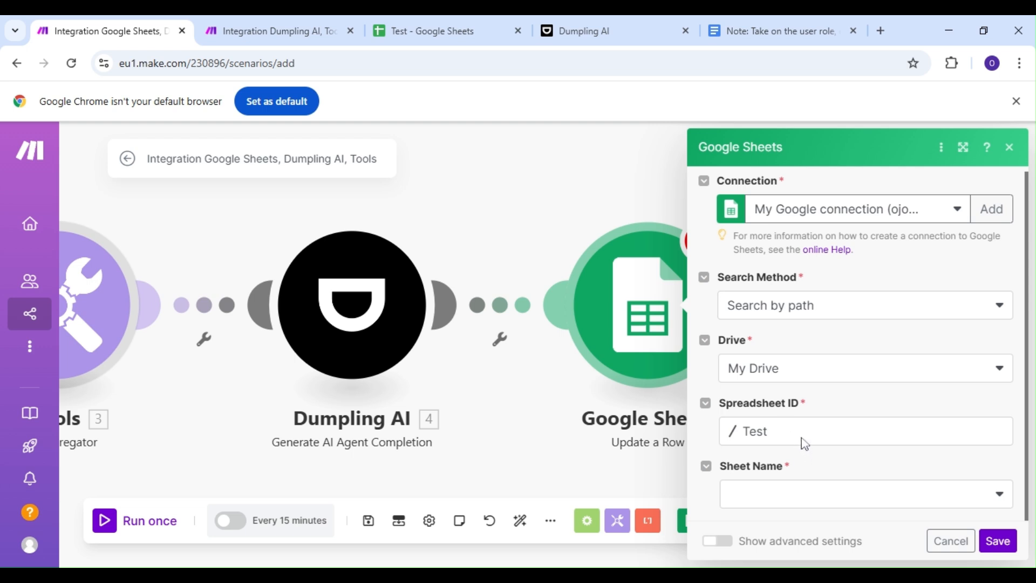
click(859, 493)
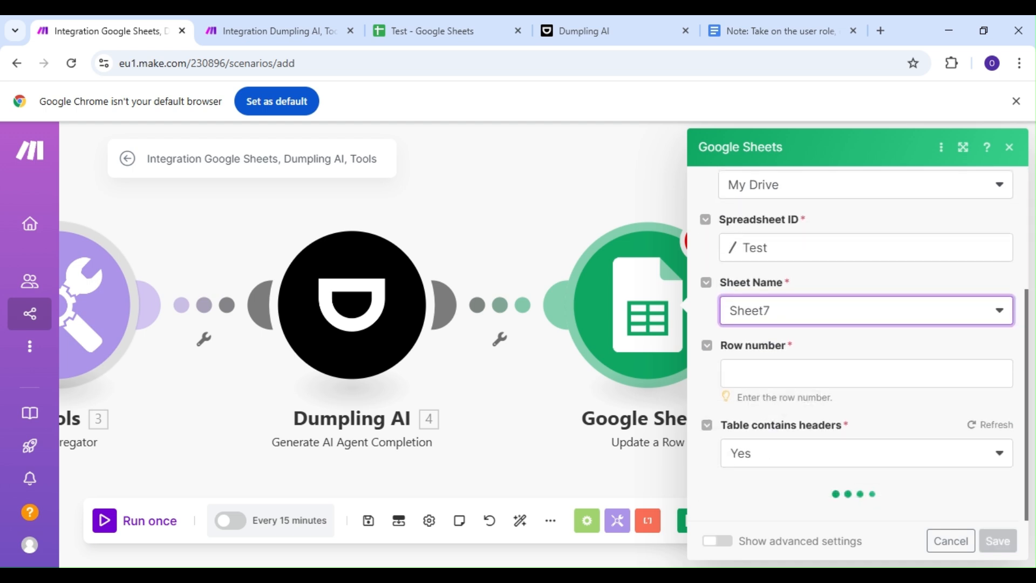
Map Row number and Generated Text into Content Ideas (B), then save the module.
click(865, 371)
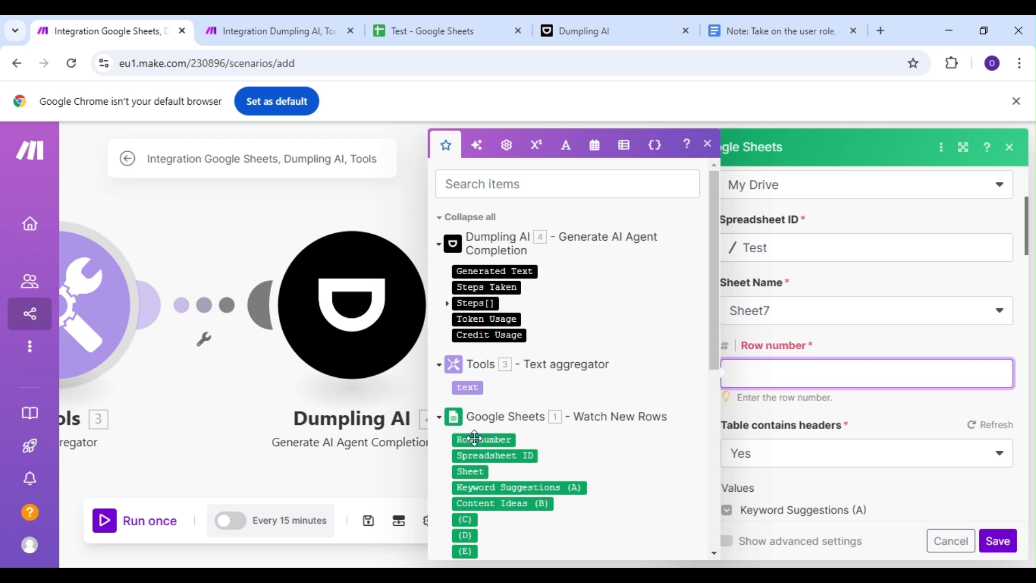
click(483, 438)
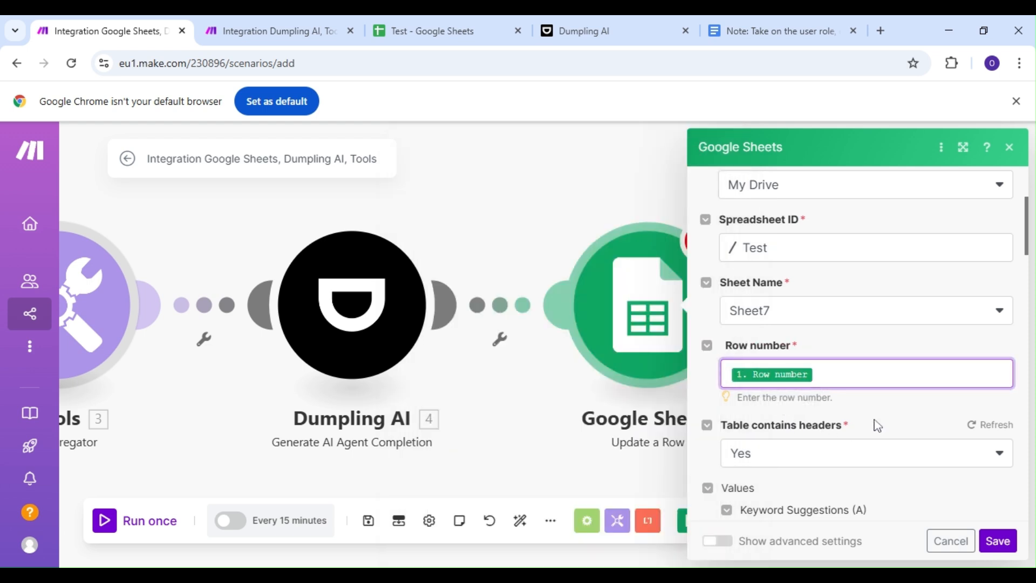
scroll(down, 3)
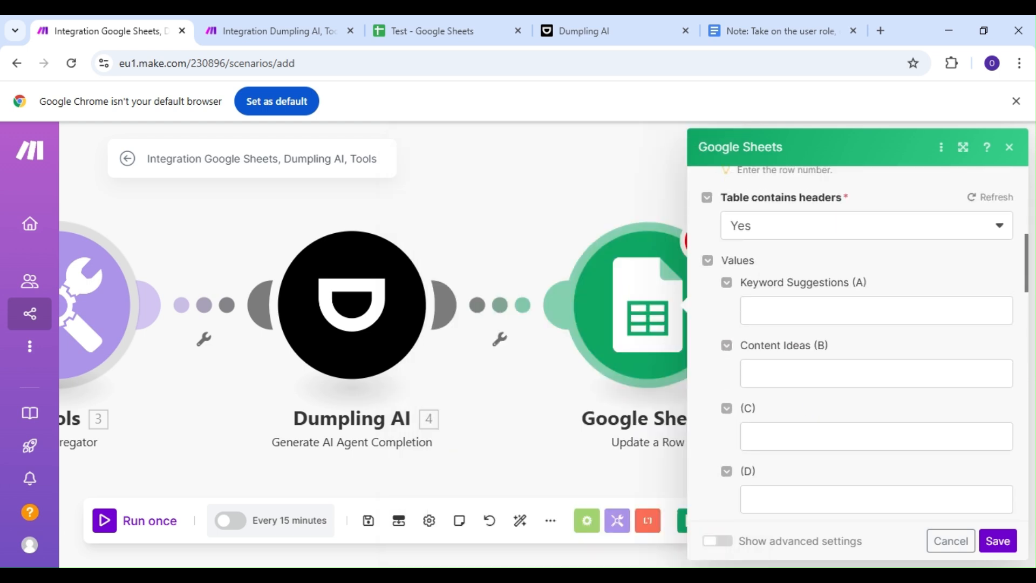
click(875, 373)
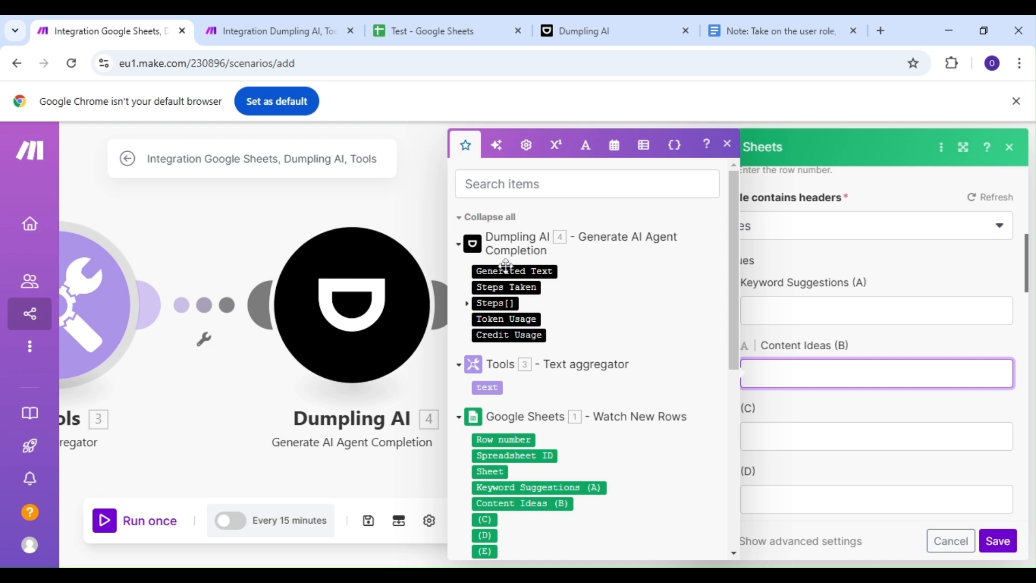
click(513, 271)
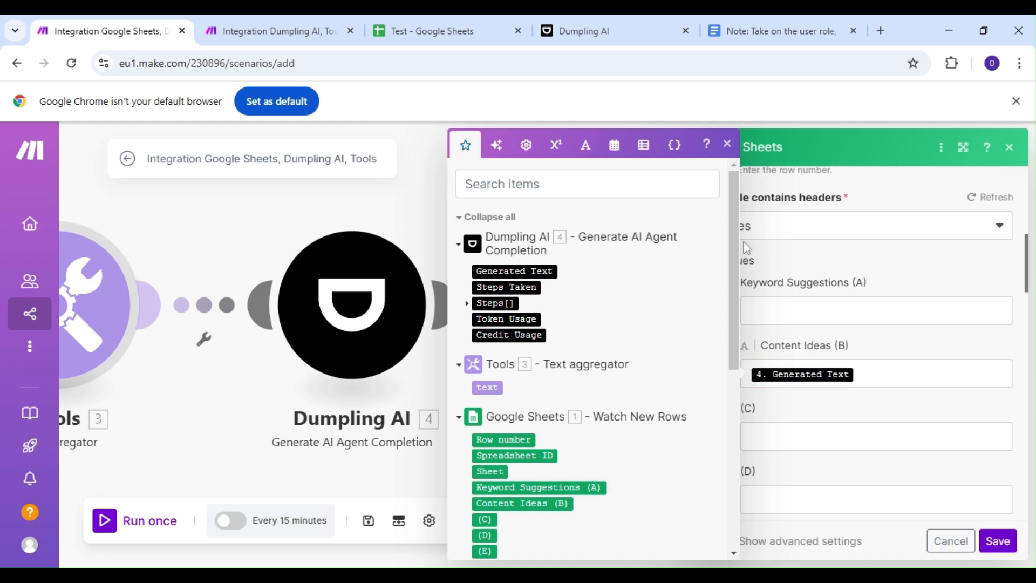
click(727, 144)
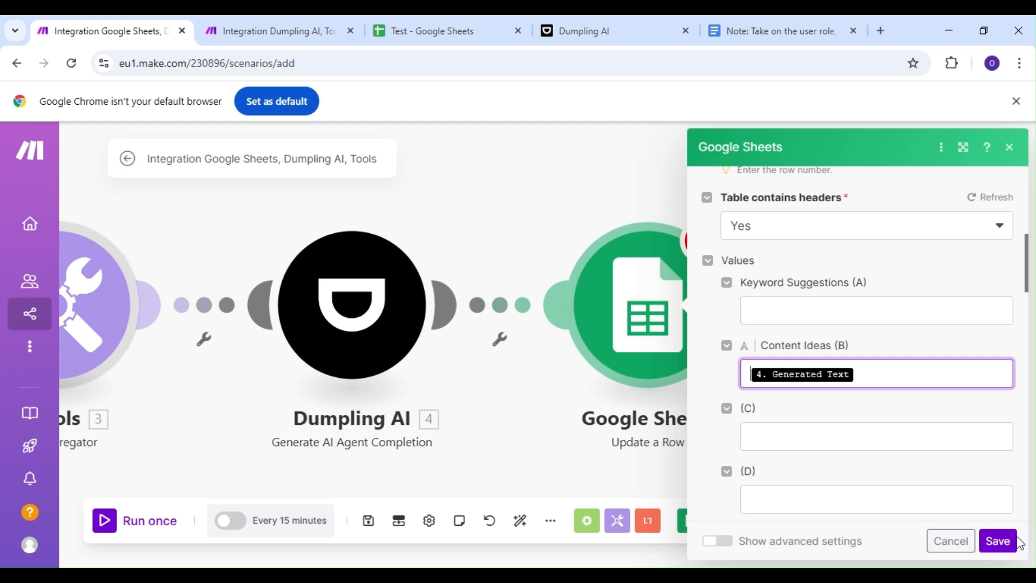
click(997, 541)
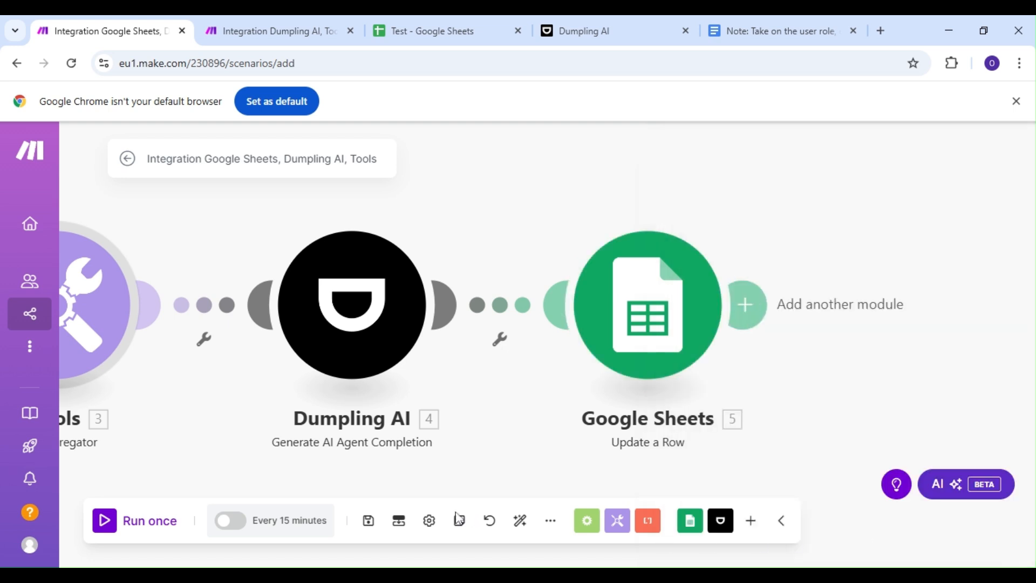
mouse_move(368, 521)
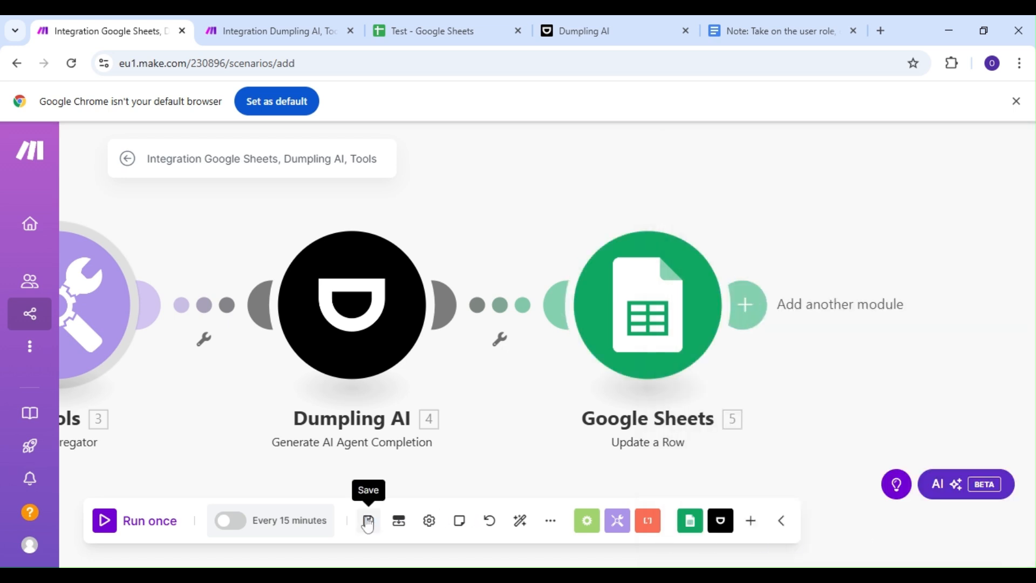
Save the whole scenario from the toolbar.
click(430, 30)
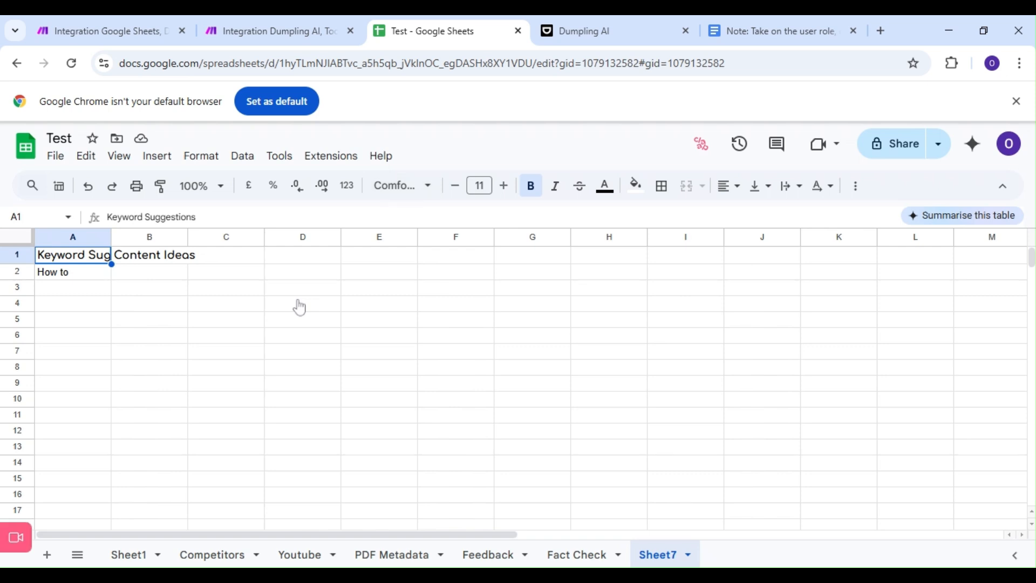
mouse_move(112, 30)
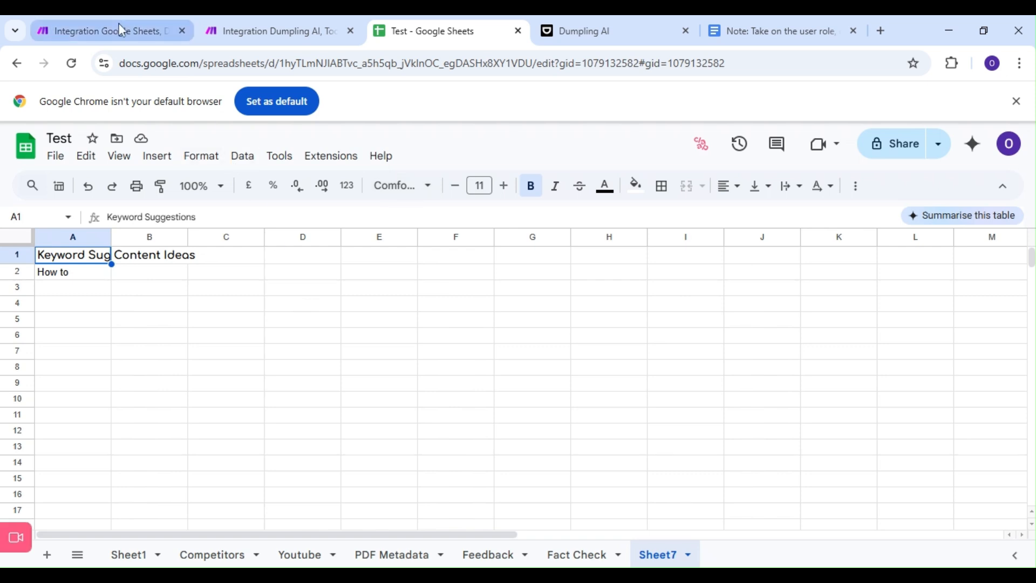
Run the five-module scenario once, then view the categorized 'How to' ideas in Sheet7 row 2.
click(109, 31)
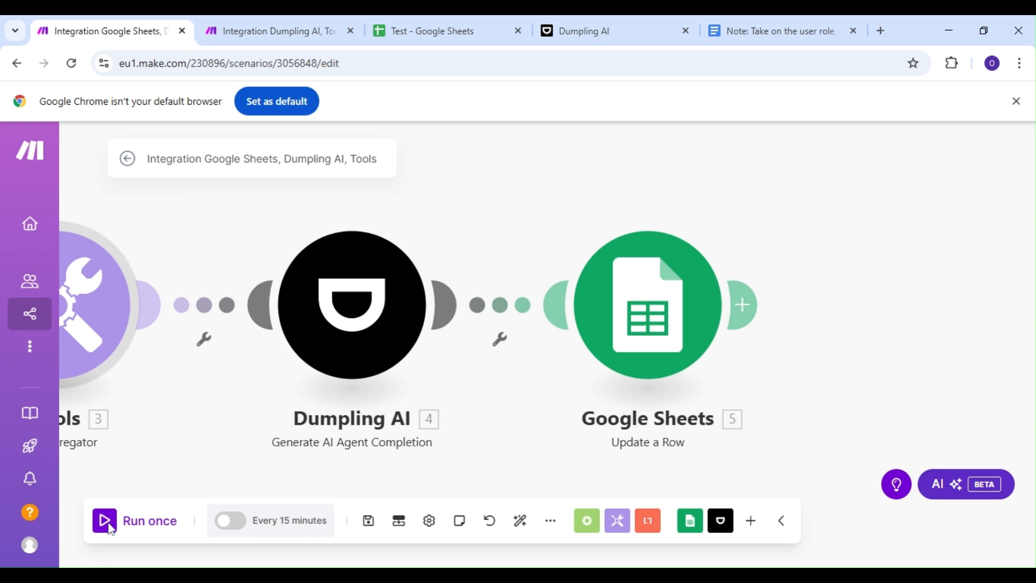
click(104, 521)
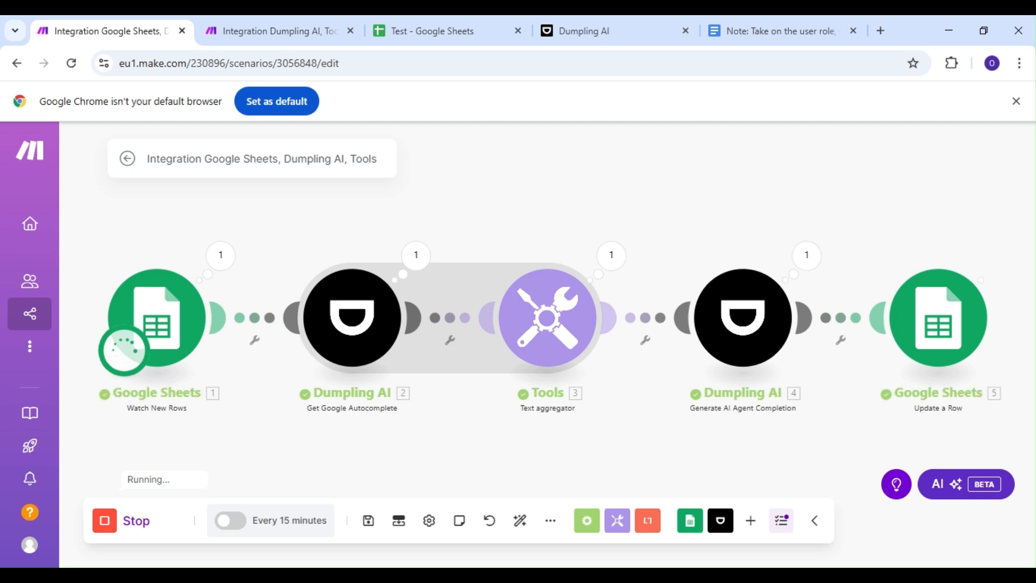
click(135, 521)
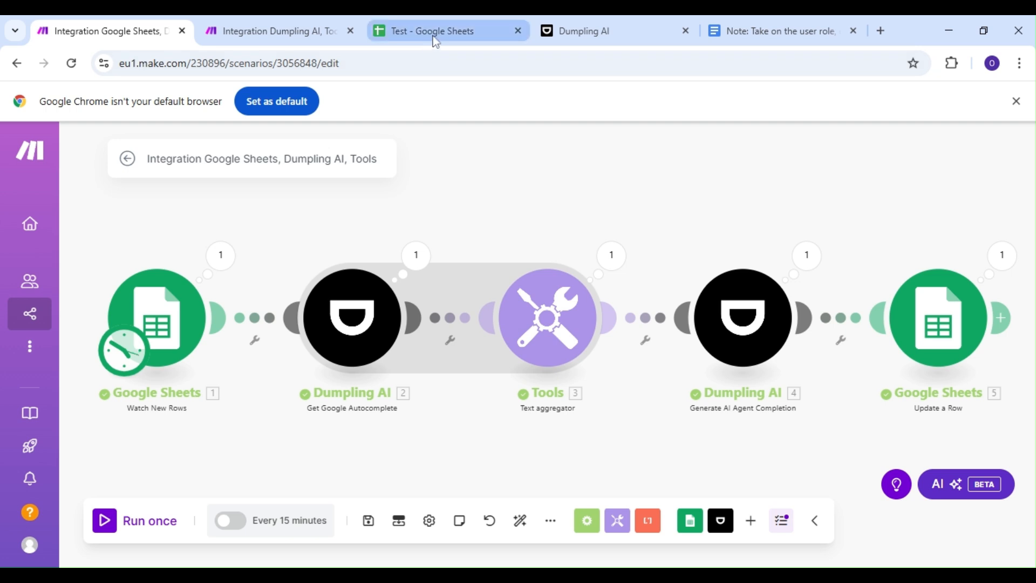
click(433, 30)
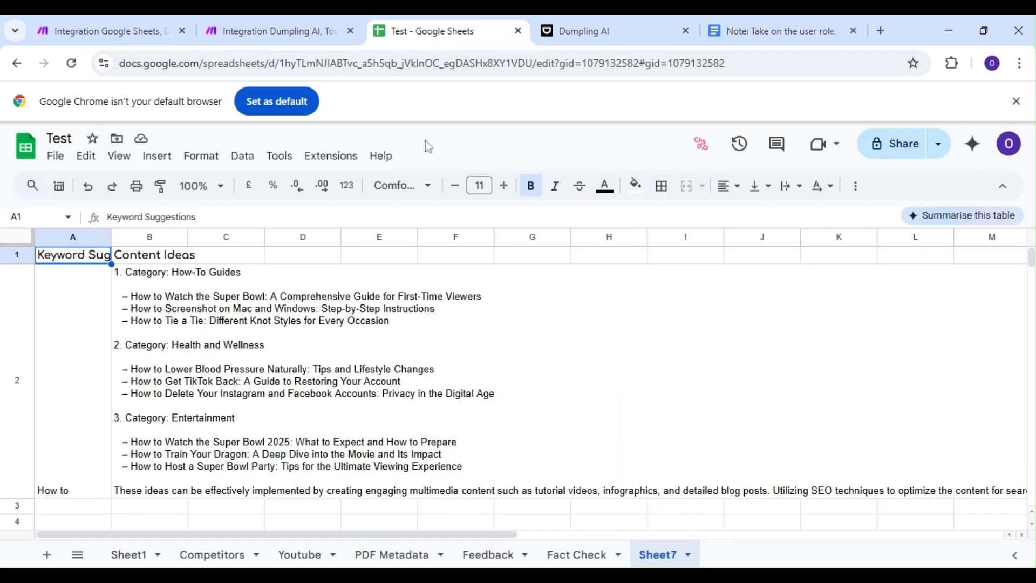